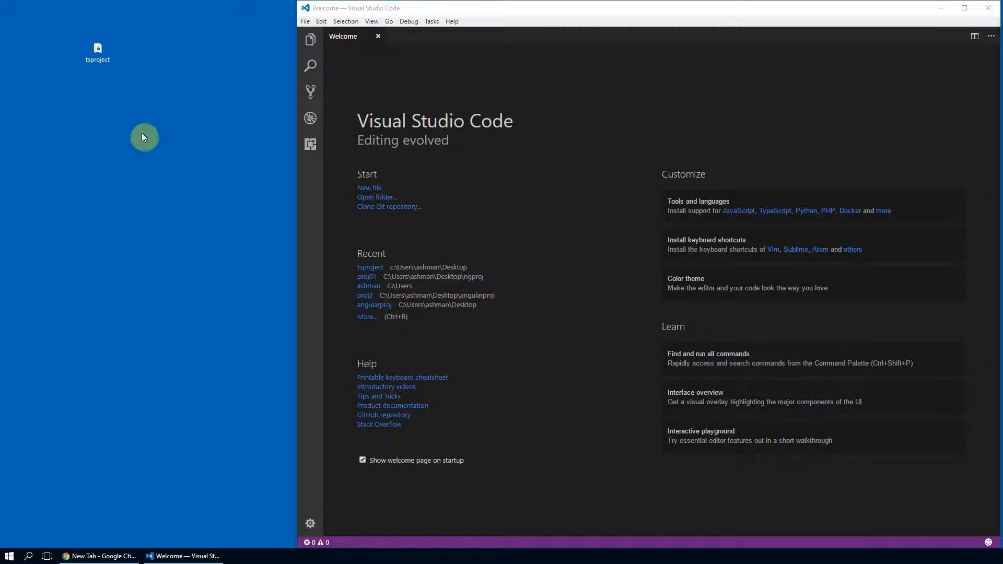
- Bring the tsproject folder from the desktop into VS Code as the workspace
left_click(97, 51)
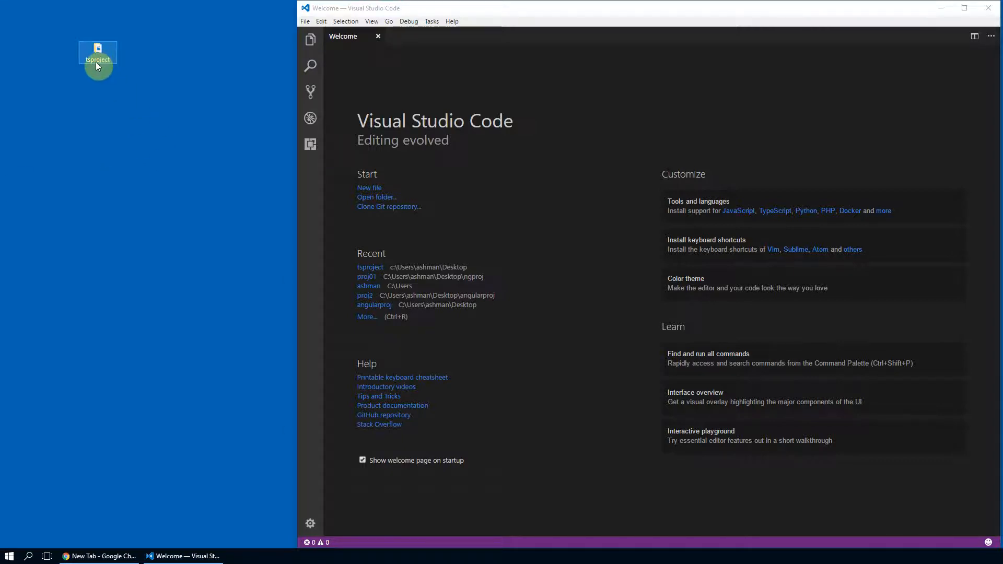
left_click(97, 52)
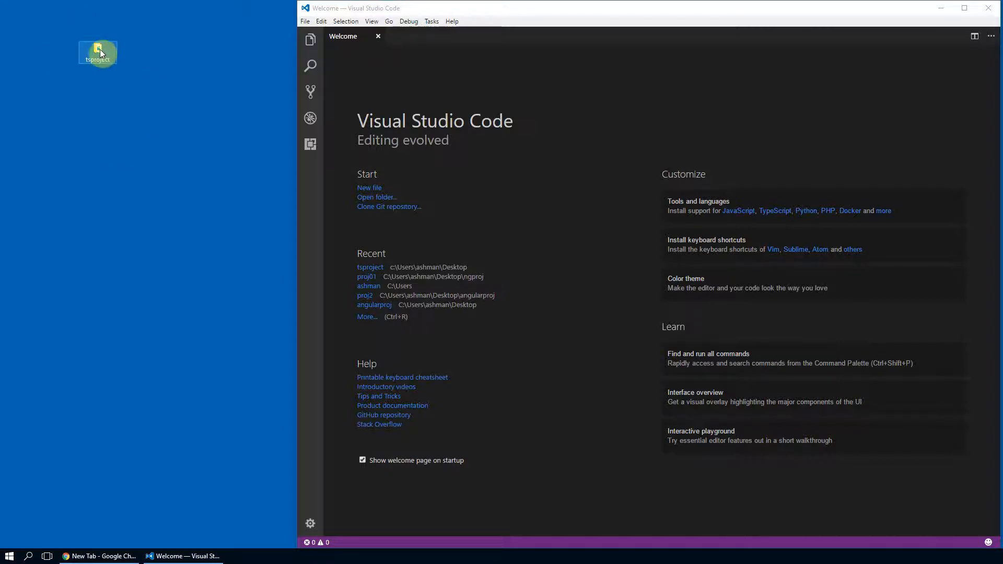
double_click(97, 52)
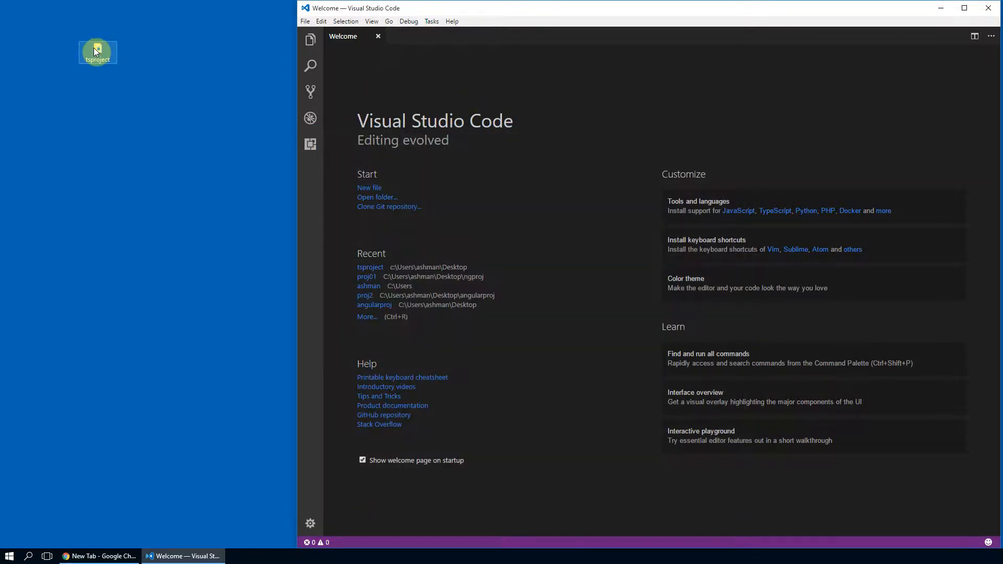
left_click_drag(98, 51, 368, 87)
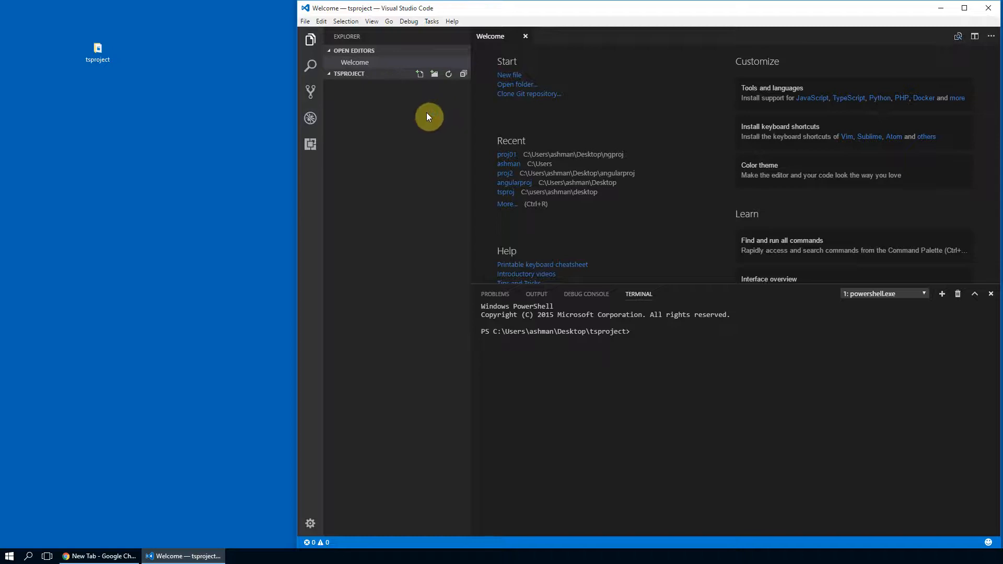
mouse_move(426, 119)
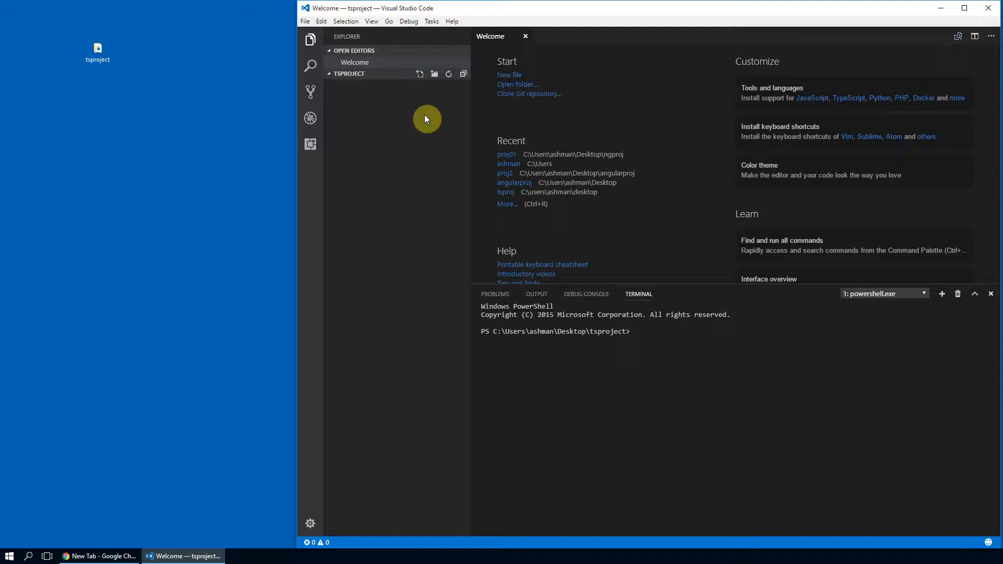
mouse_move(384, 121)
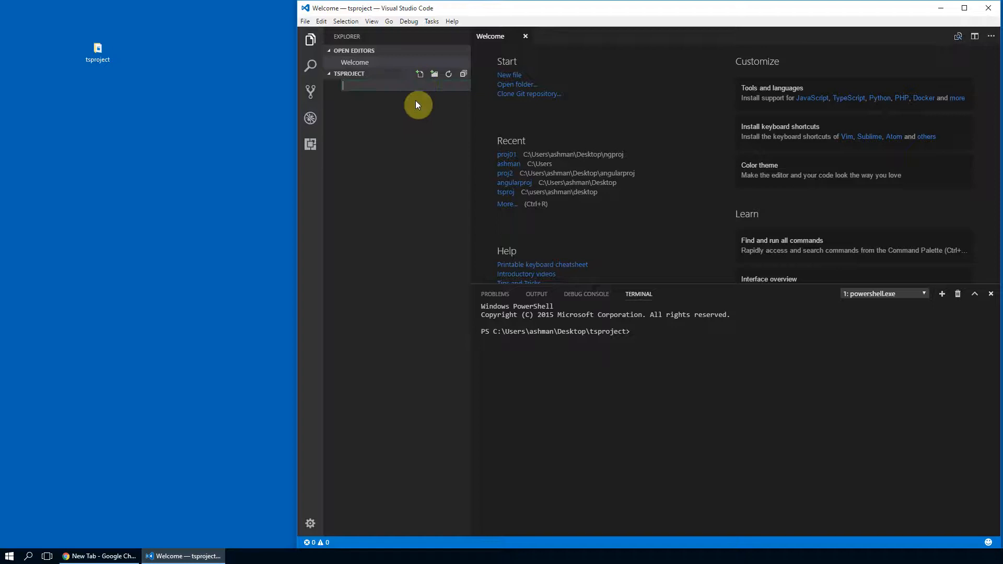
- Create a new file named firstprogram.ts and open it for editing
type("firstprogram")
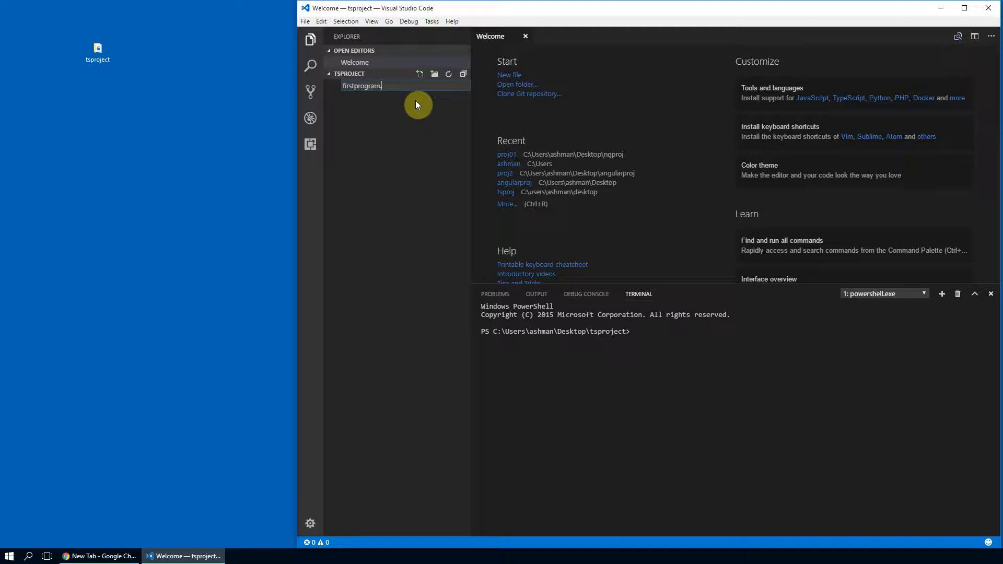
type(".ts")
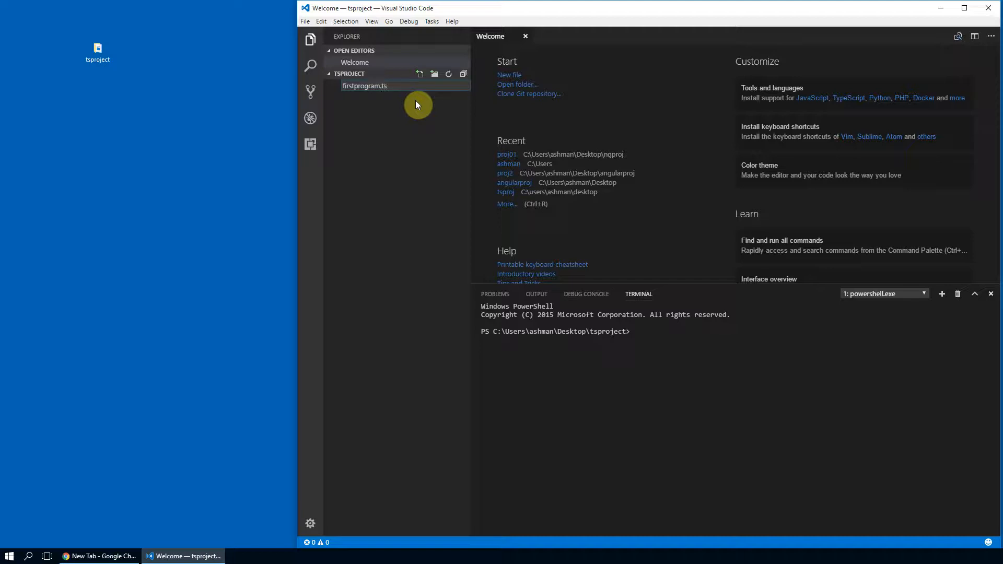
double_click(365, 86)
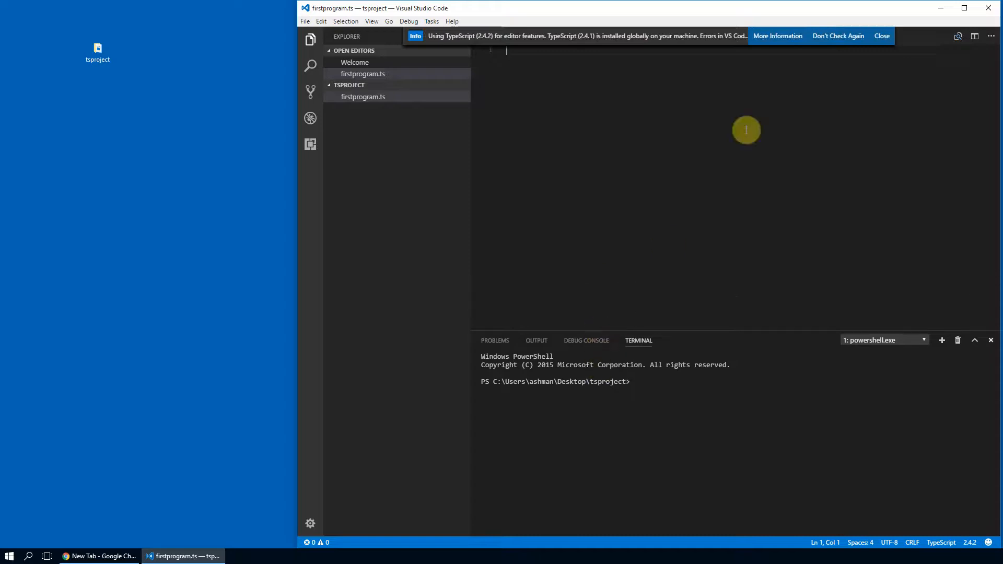
- Declare an empty printmessage() function with its opening brace in firstprogram.ts
left_click(881, 36)
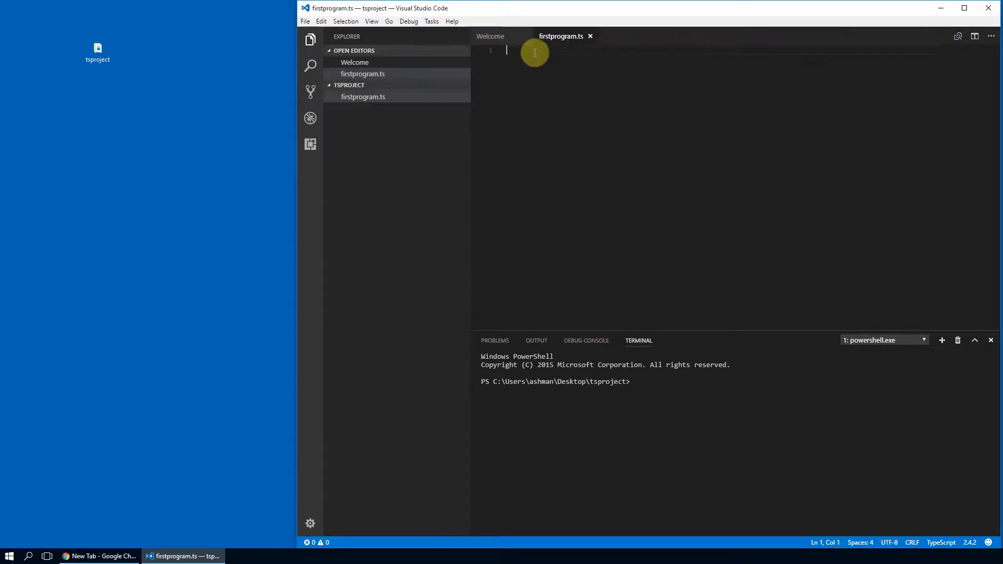
key("enter")
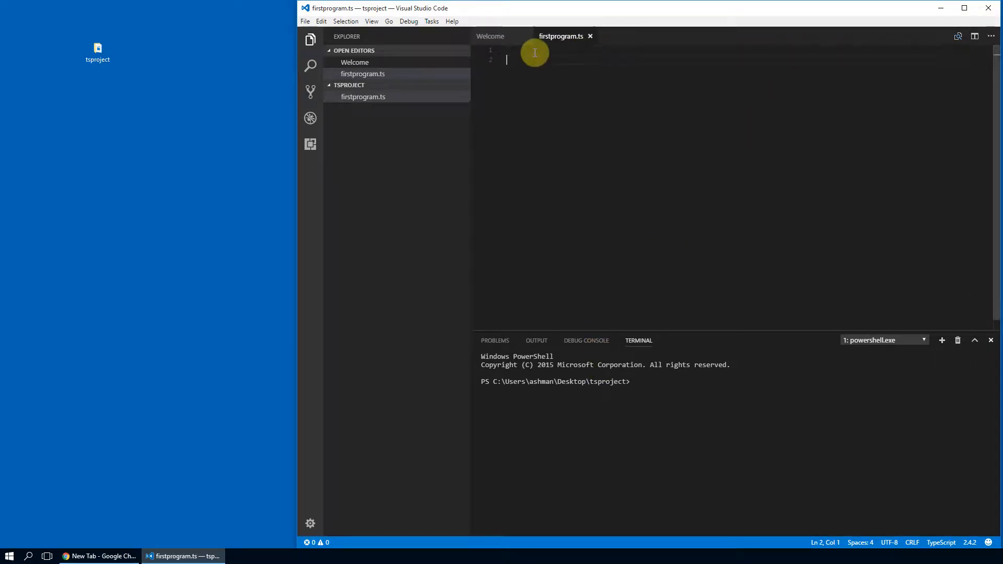
type("function")
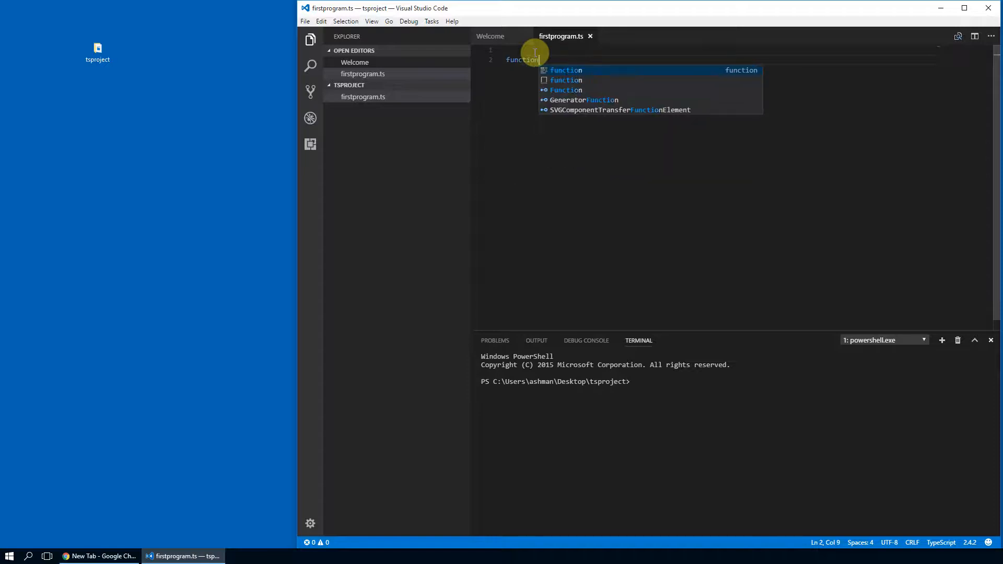
type("print")
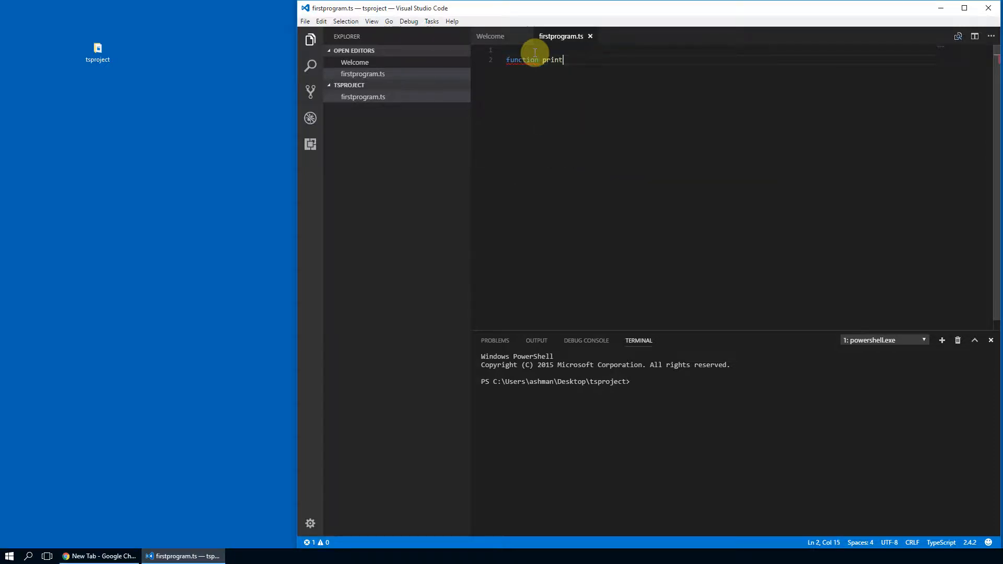
type("message")
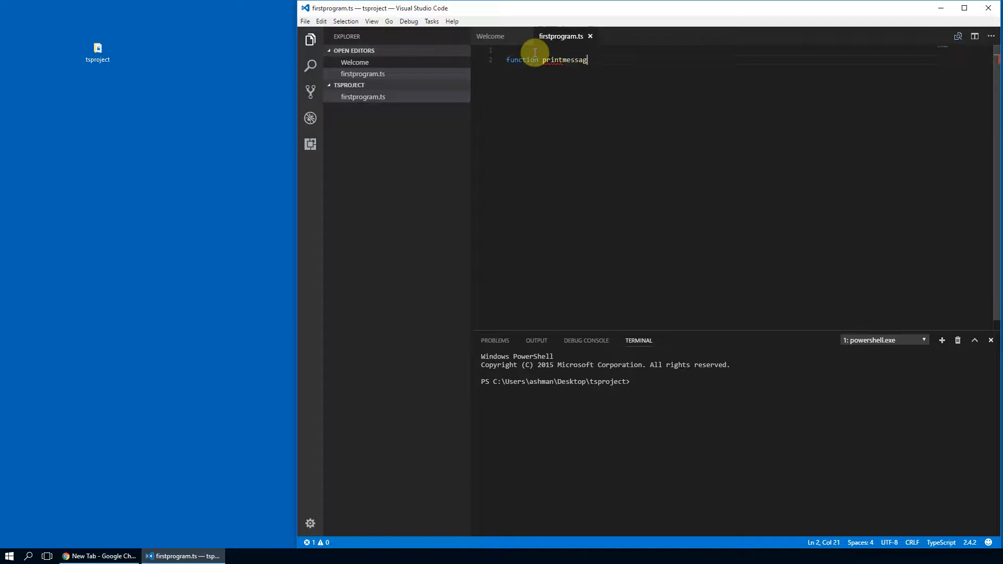
type("e()")
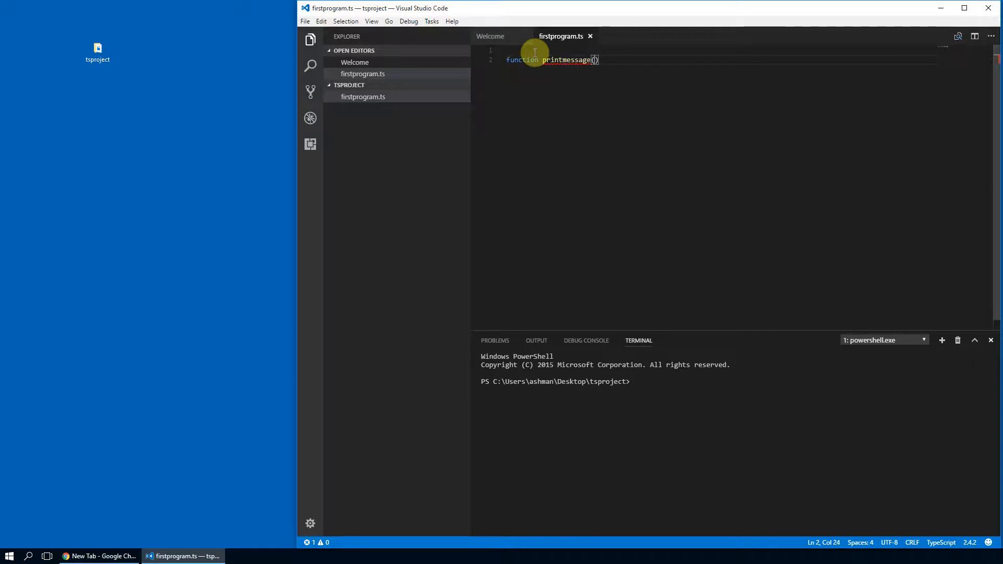
type("{")
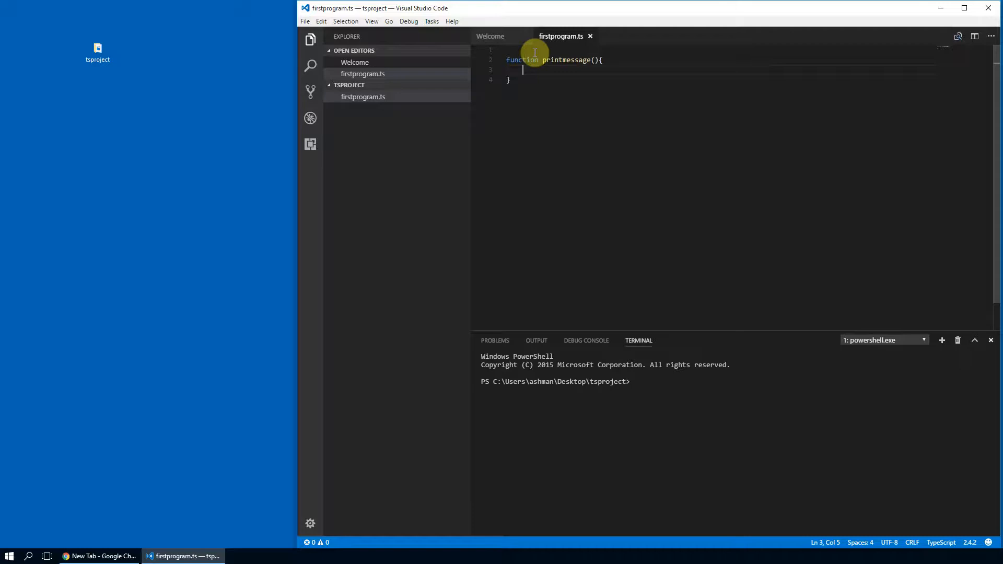
- Add console.log("Hello World."); as the body of printmessage
type("console")
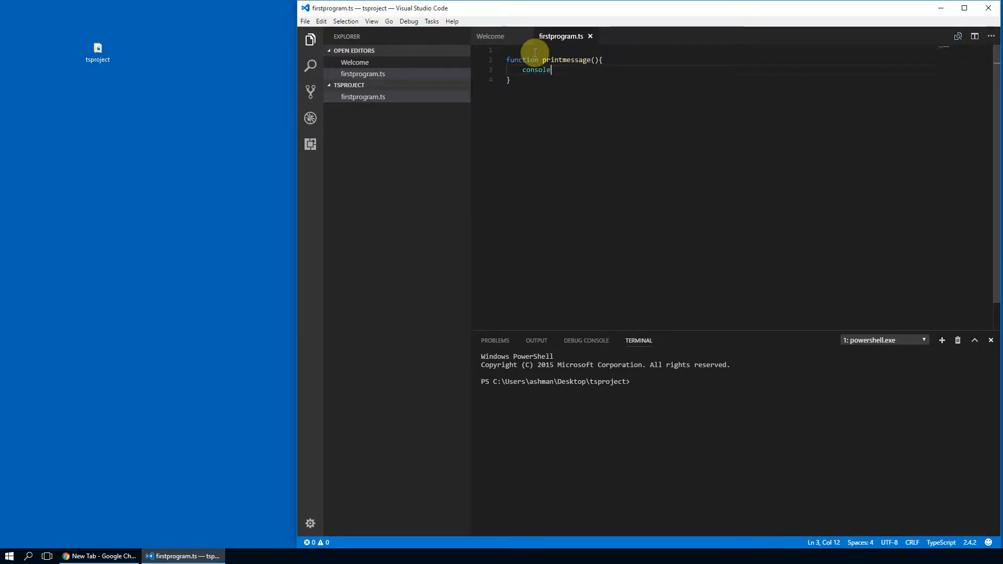
type(".log(")
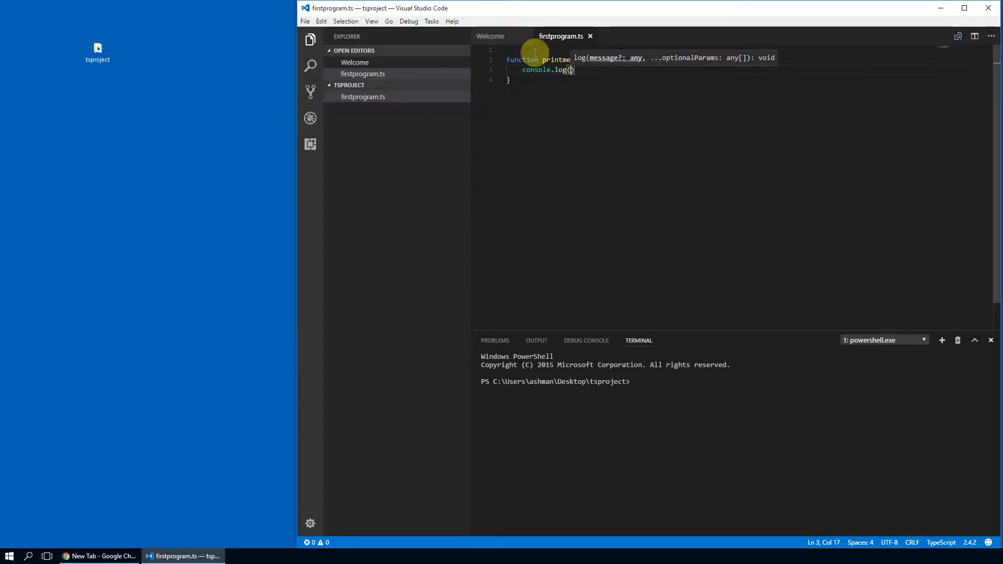
type("\"Hello\"")
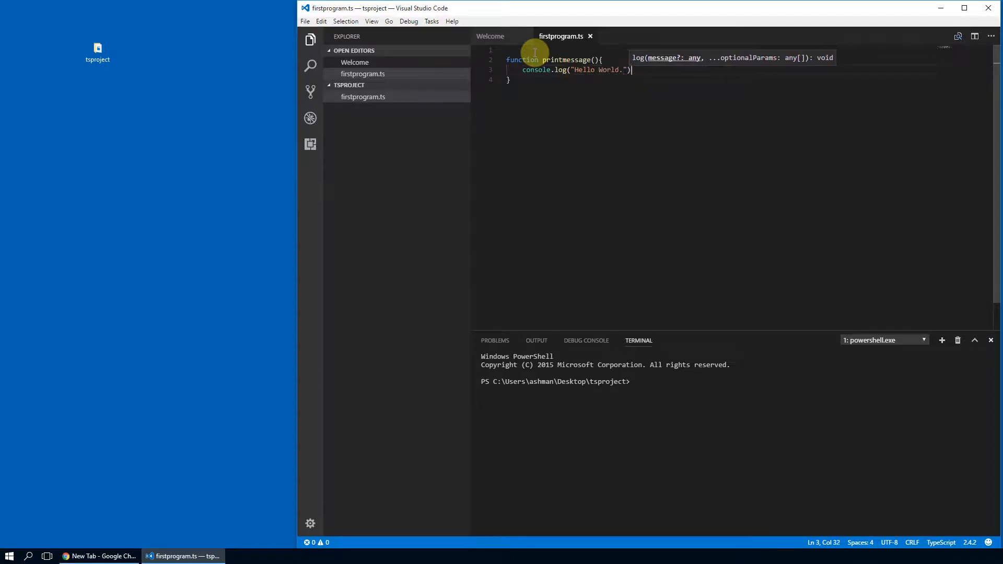
type(";")
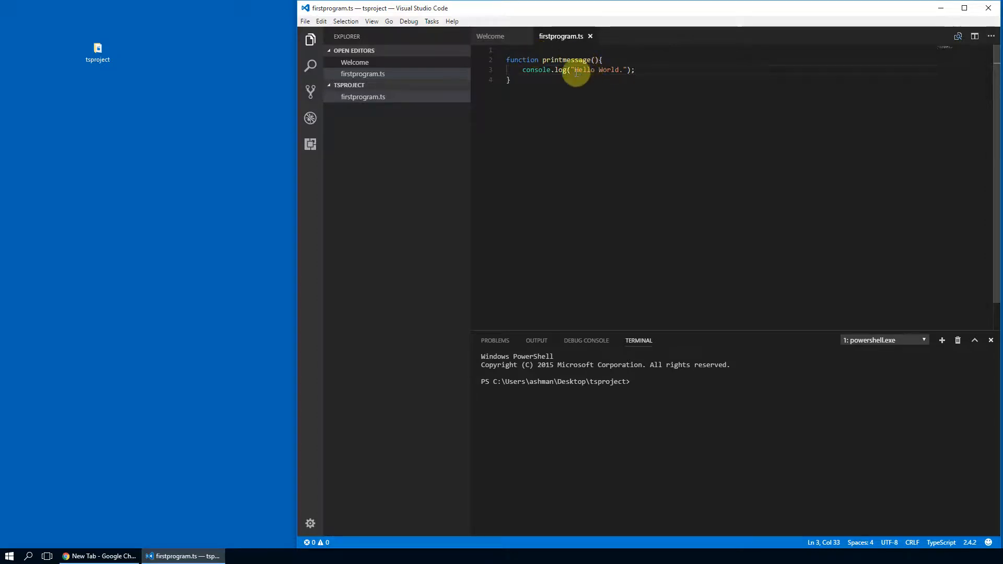
left_click(509, 79)
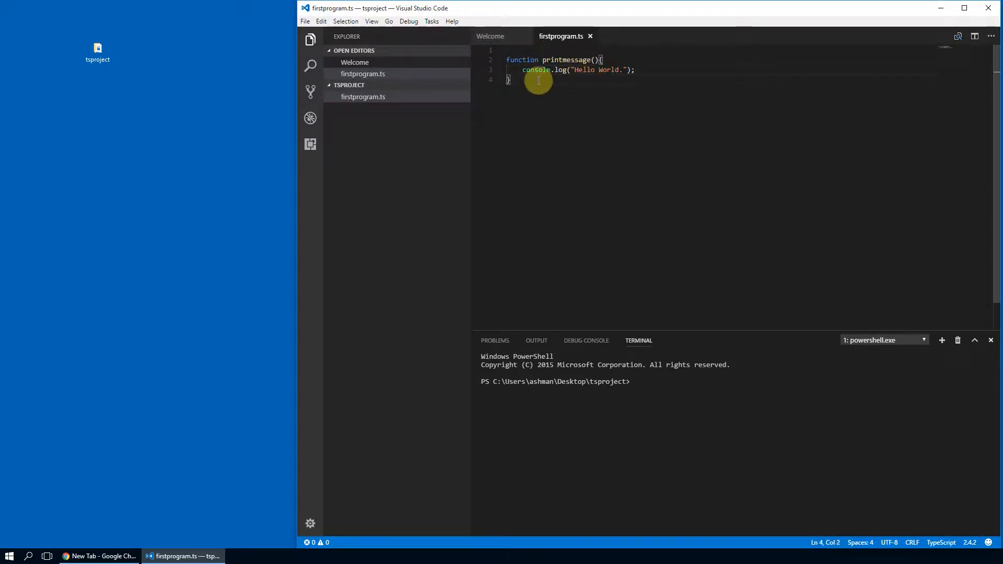
type("printmessage")
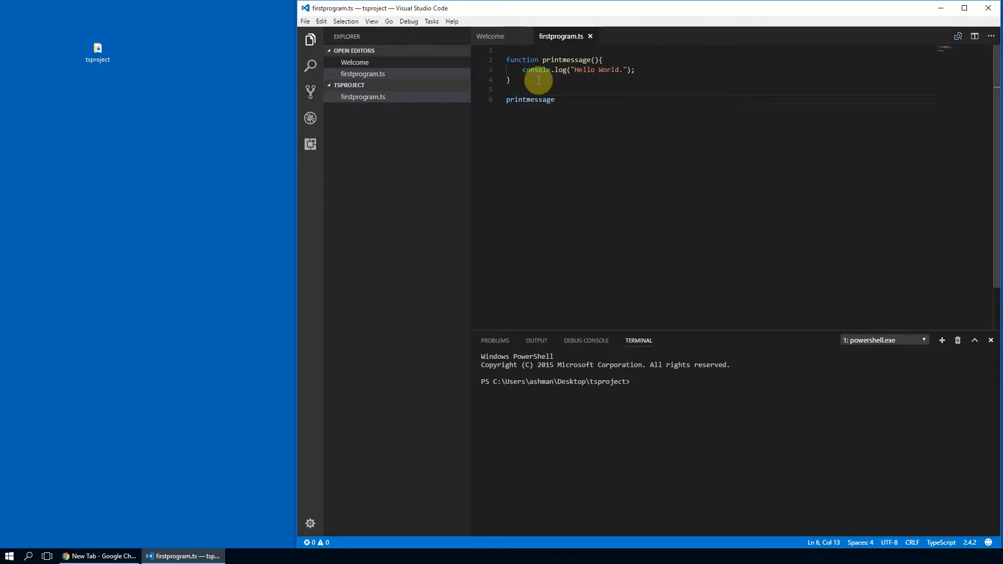
type("();")
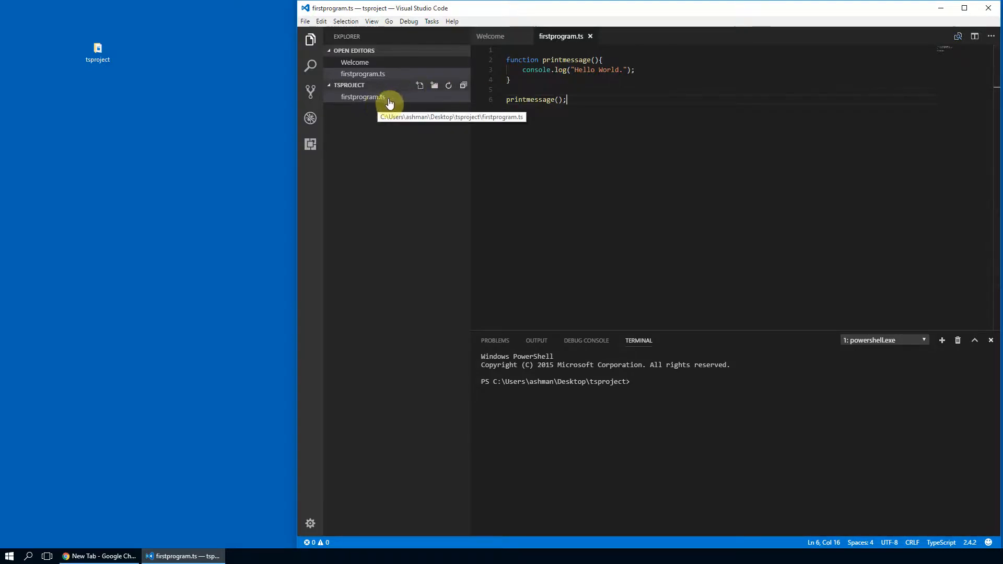
mouse_move(415, 105)
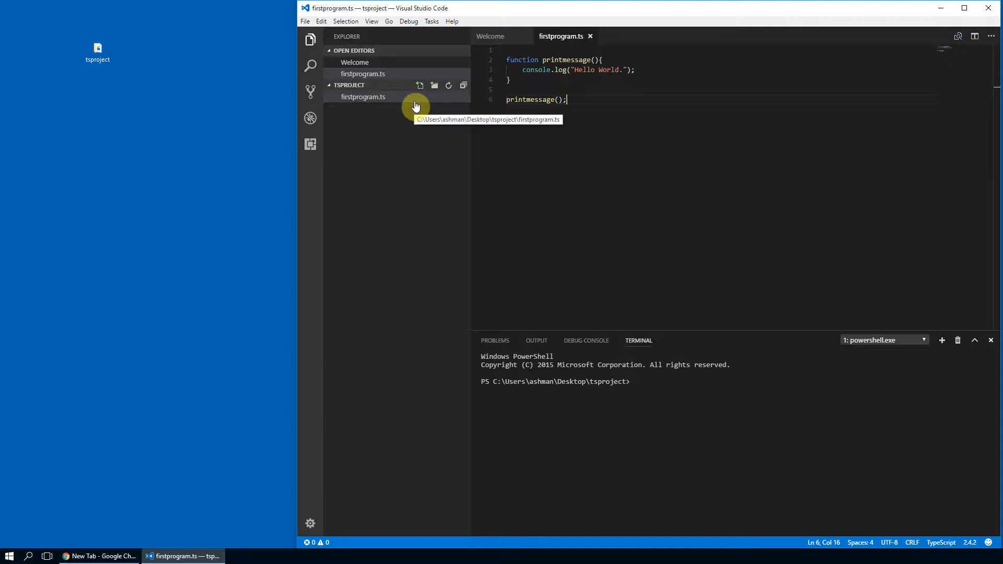
mouse_move(691, 394)
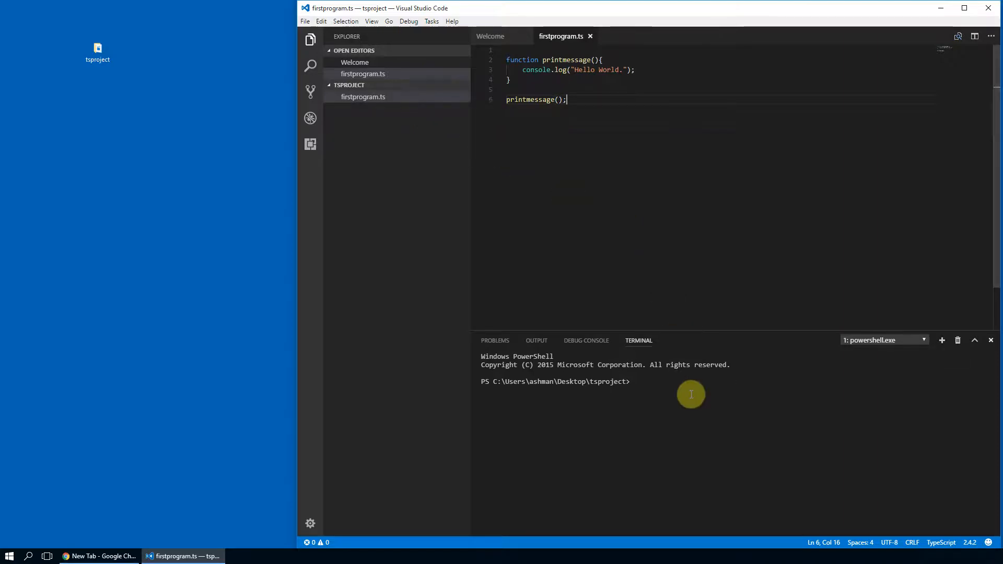
mouse_move(649, 383)
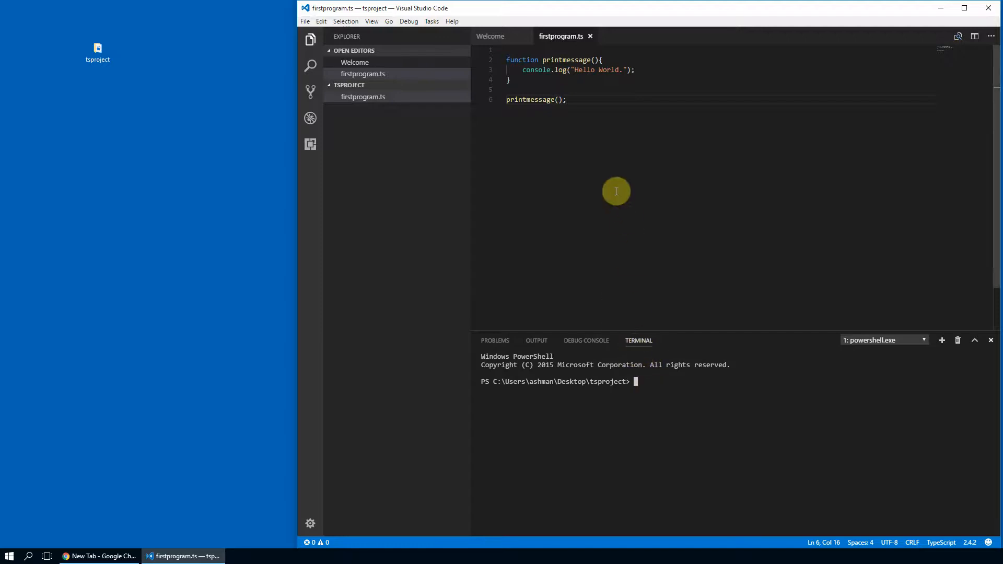
mouse_move(578, 278)
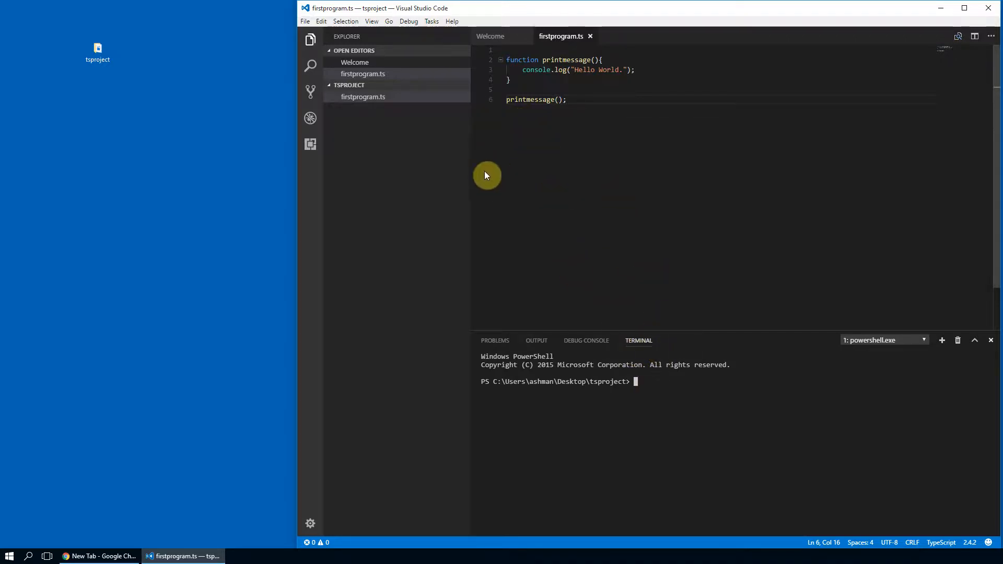
mouse_move(700, 347)
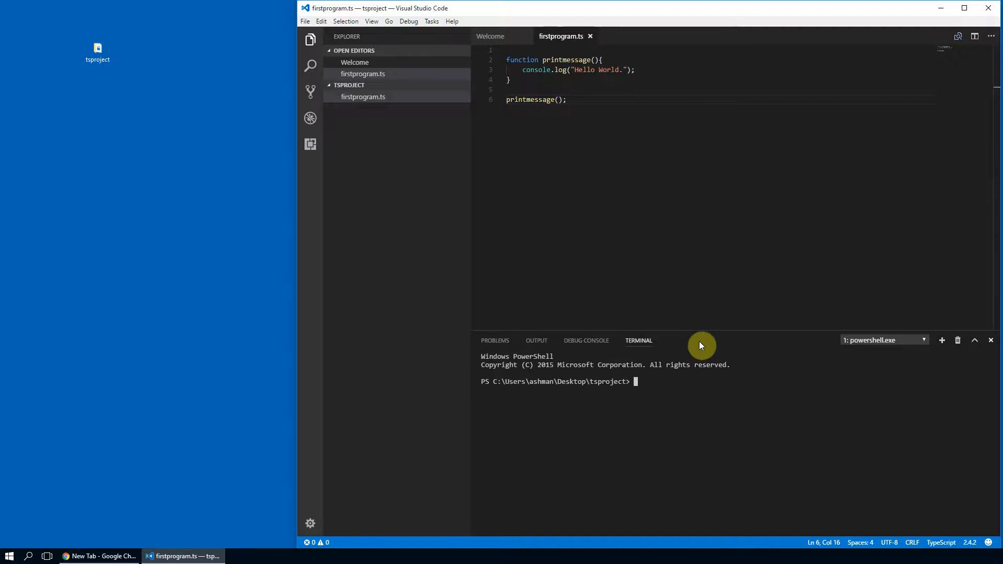
mouse_move(677, 352)
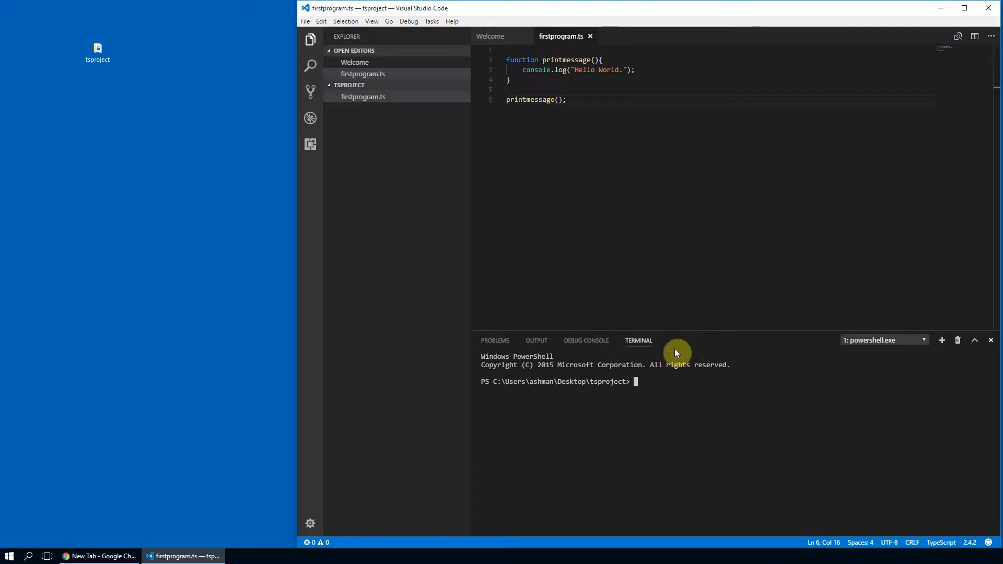
mouse_move(670, 375)
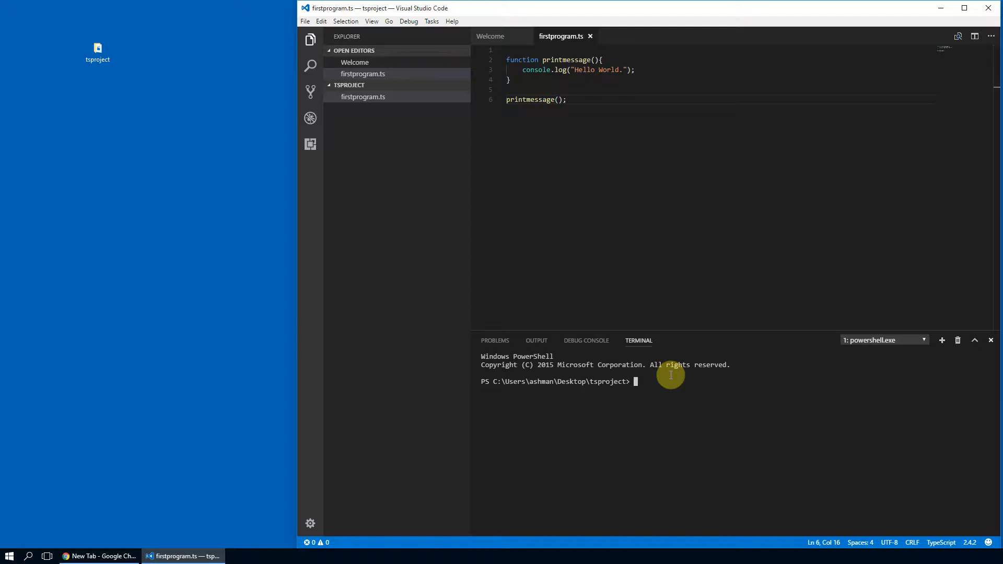
- Run tsc firstprogram.ts in the terminal to produce firstprogram.js
type("ts")
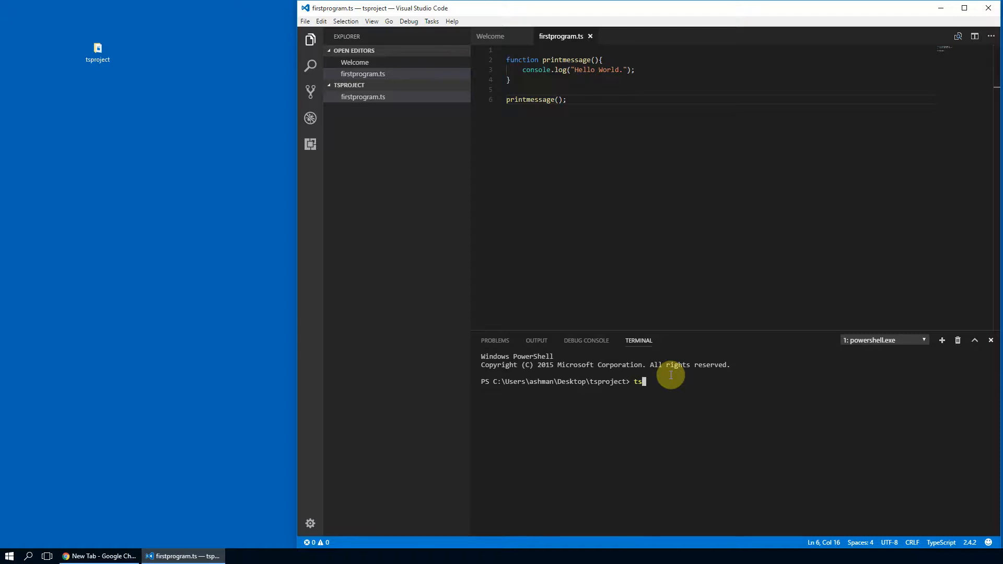
type("c")
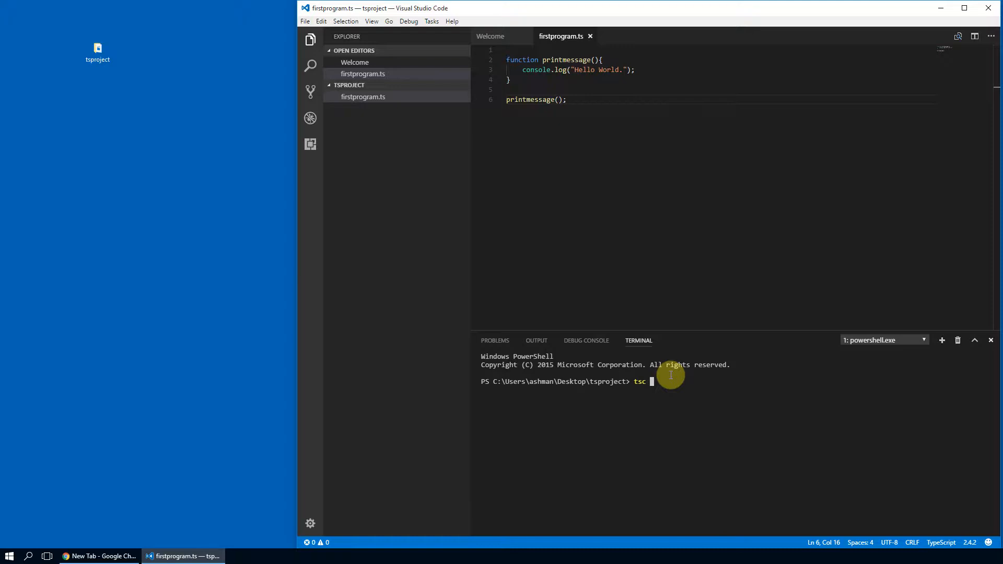
type("first")
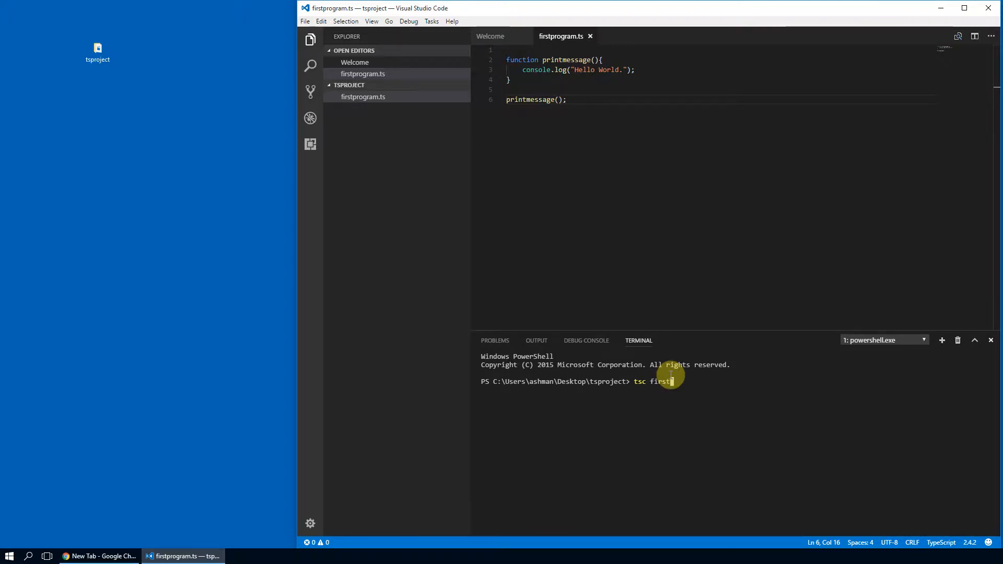
type("program.ts")
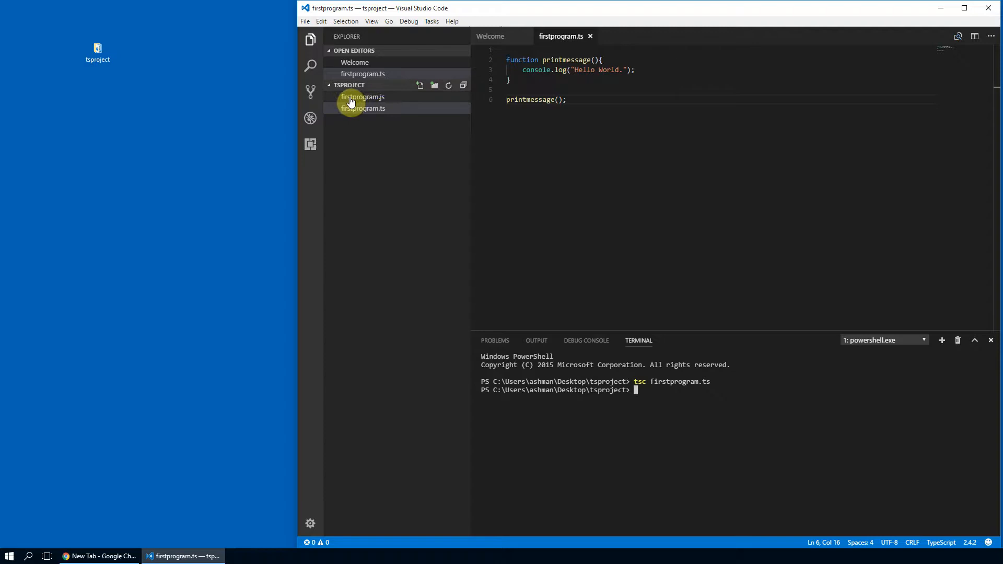
mouse_move(378, 104)
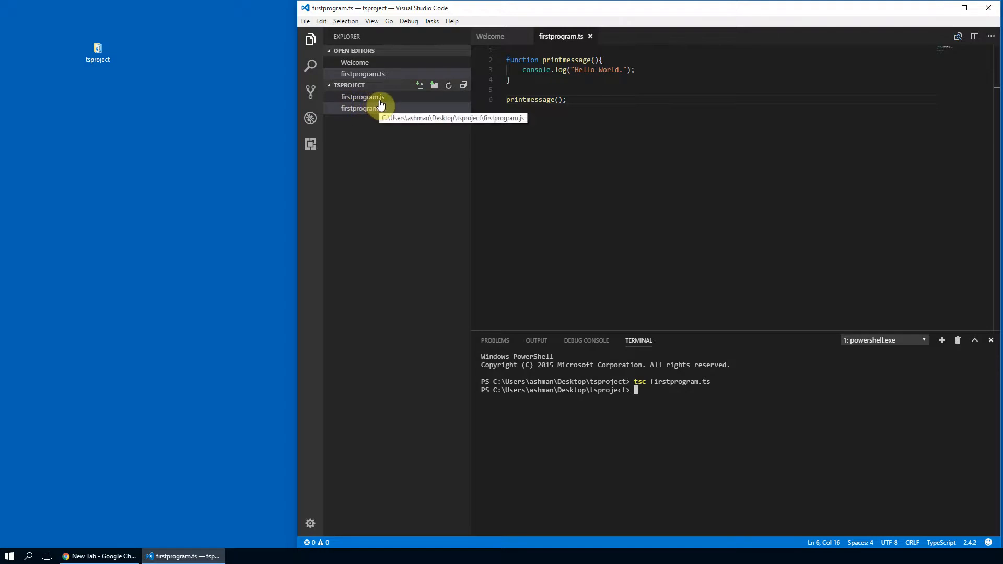
- Open the compiled firstprogram.js from the TSPROJECT Explorer section
left_click(363, 107)
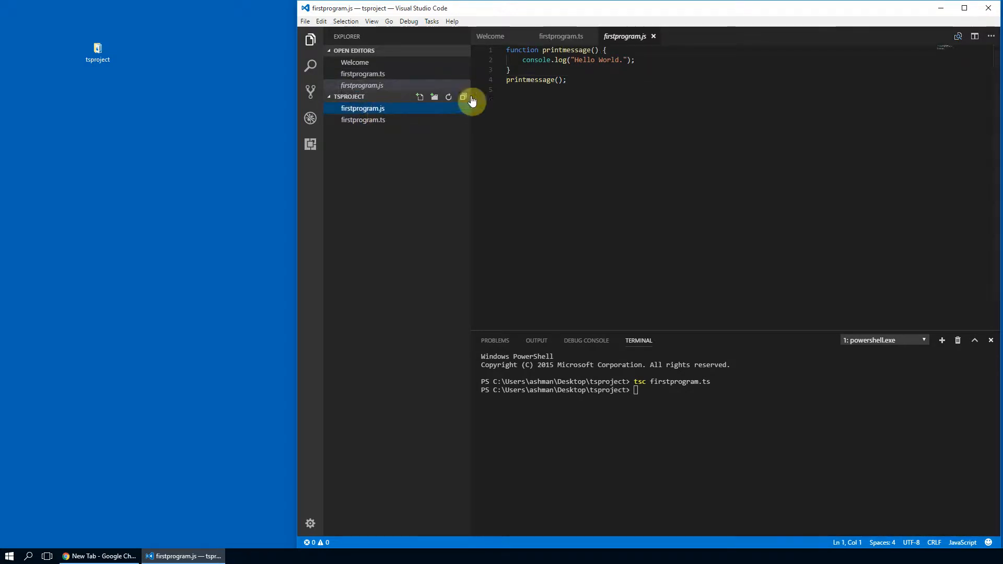
mouse_move(578, 76)
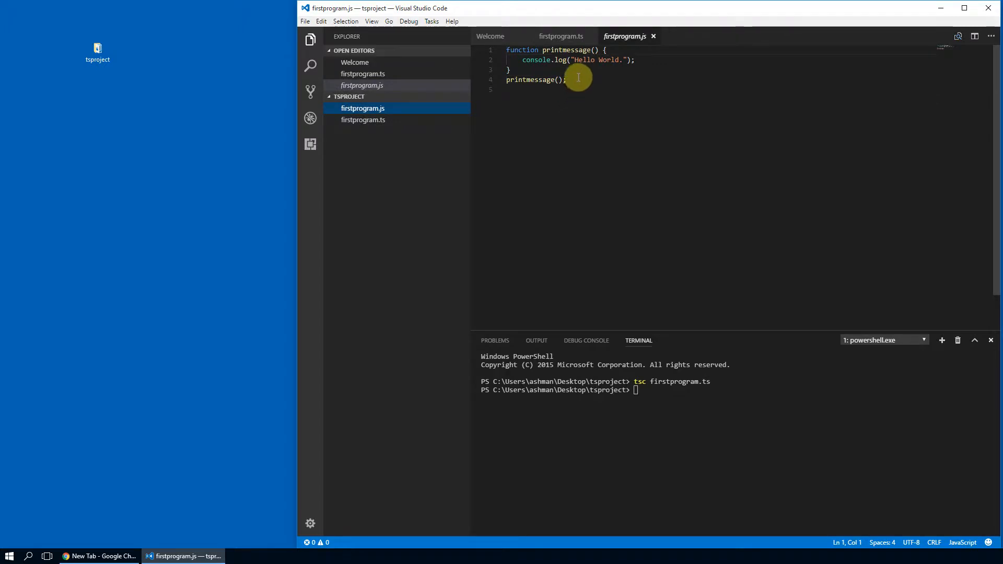
mouse_move(575, 77)
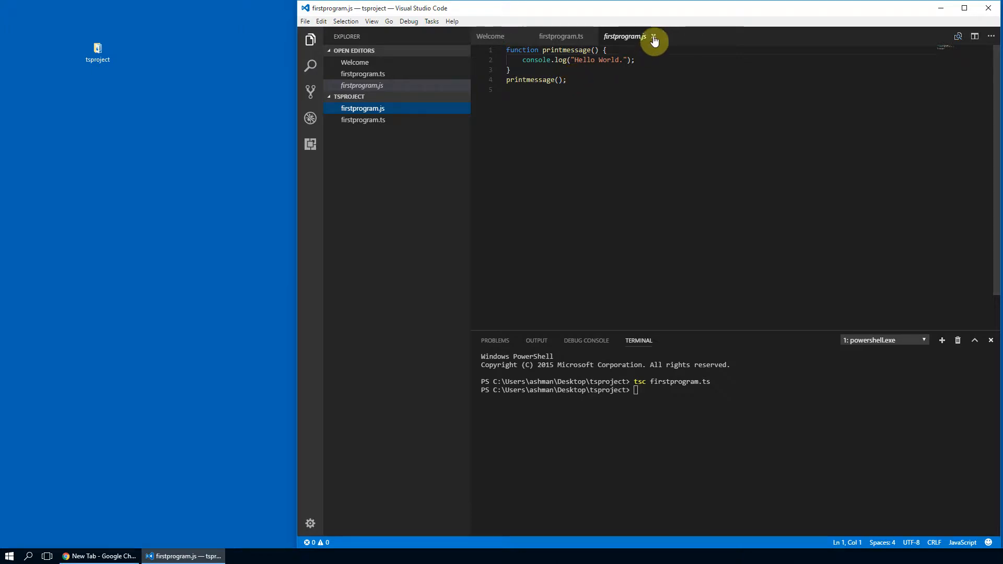
- Close firstprogram.js and run node firstprogram.js, printing Hello World
left_click(655, 37)
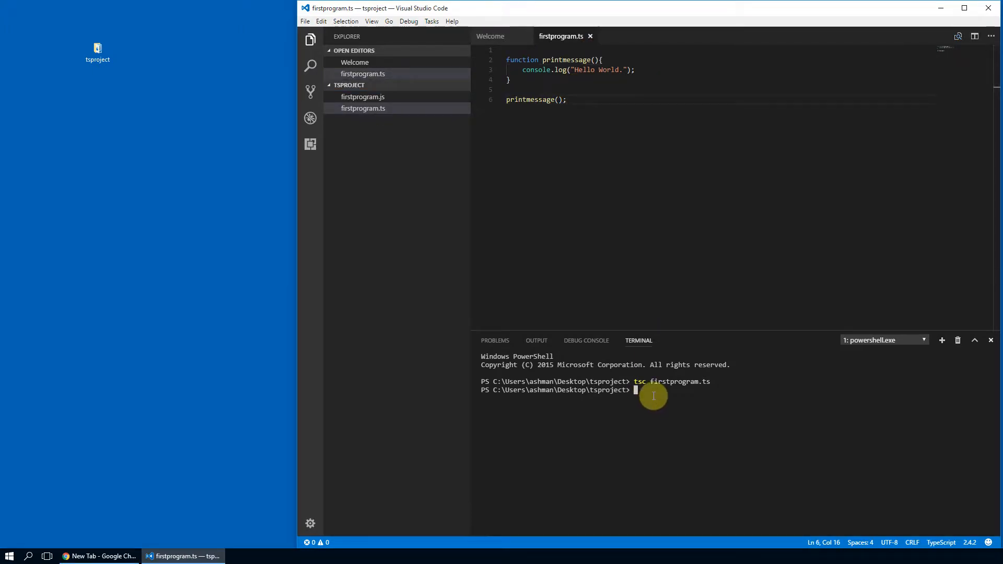
type("node")
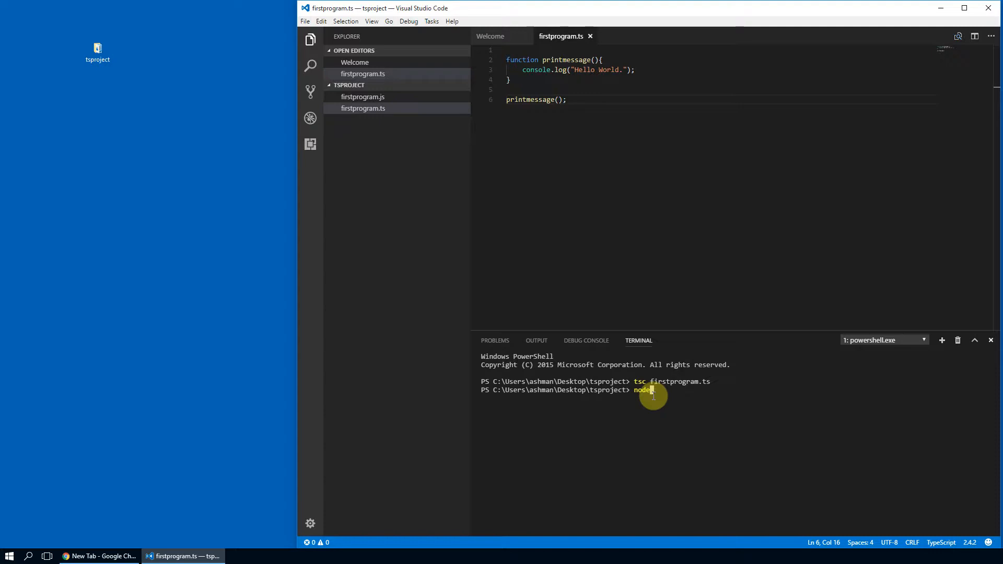
type("first")
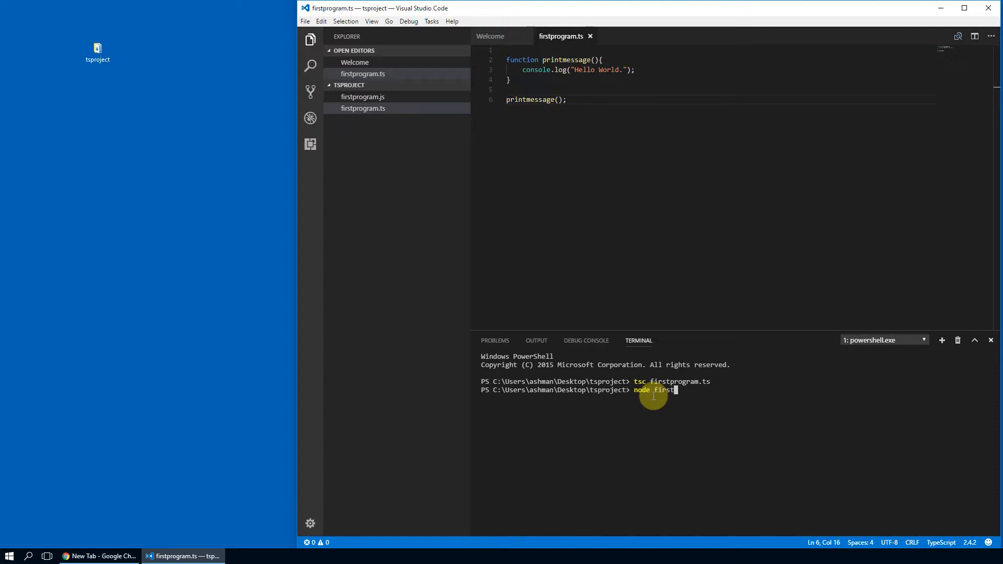
type("program")
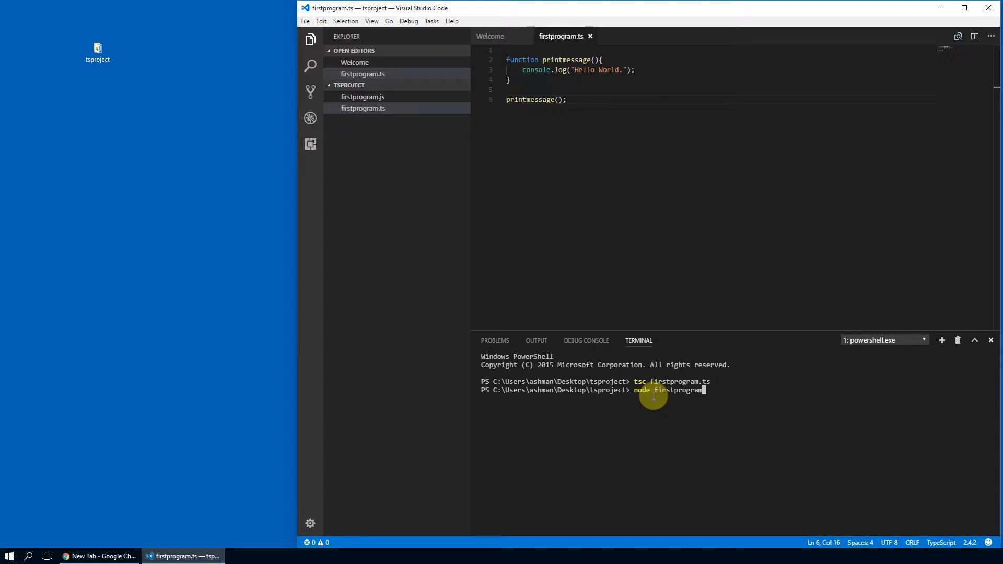
type(".js")
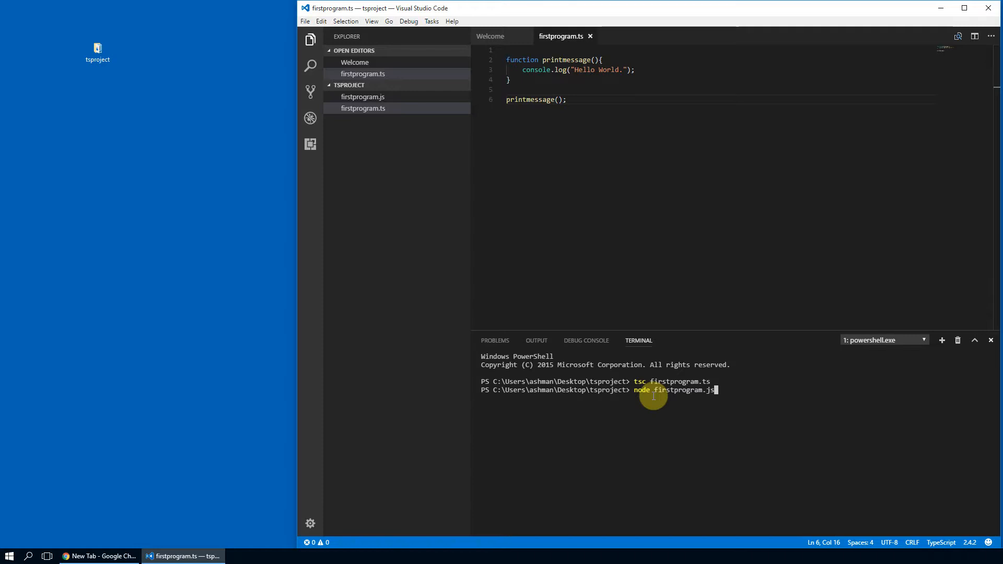
key("enter")
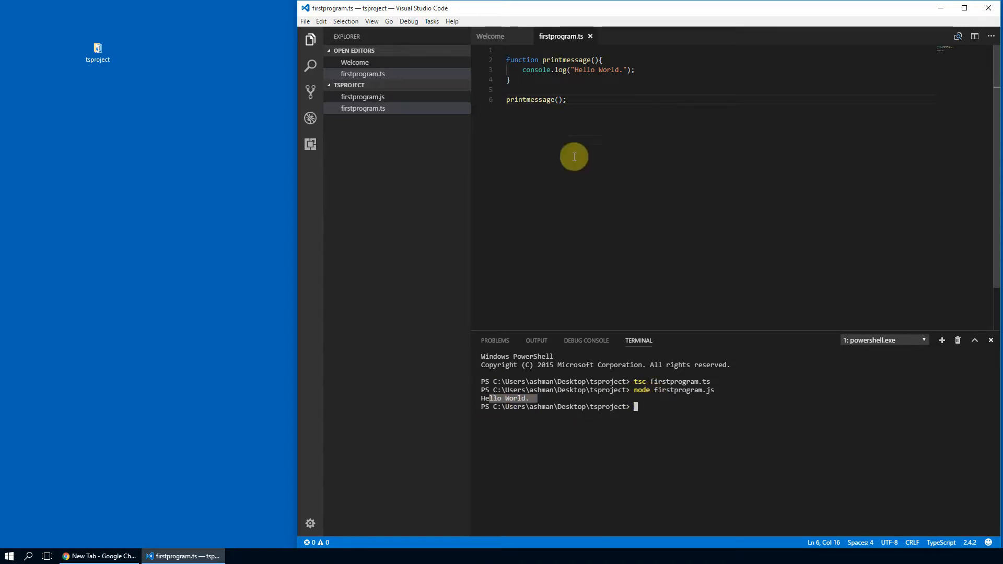
mouse_move(602, 73)
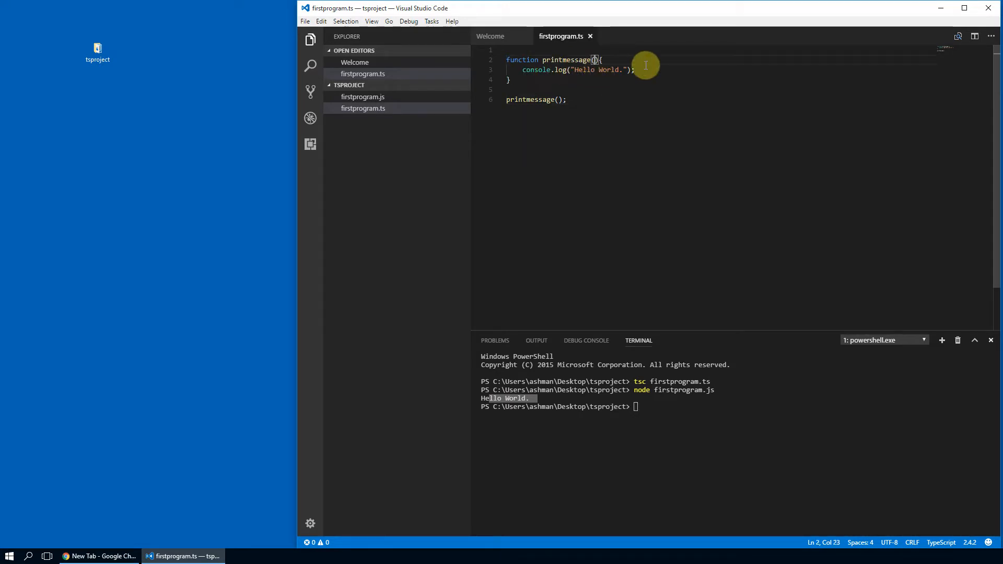
- Give printmessage a message parameter and log it instead of "Hello World."
type("message")
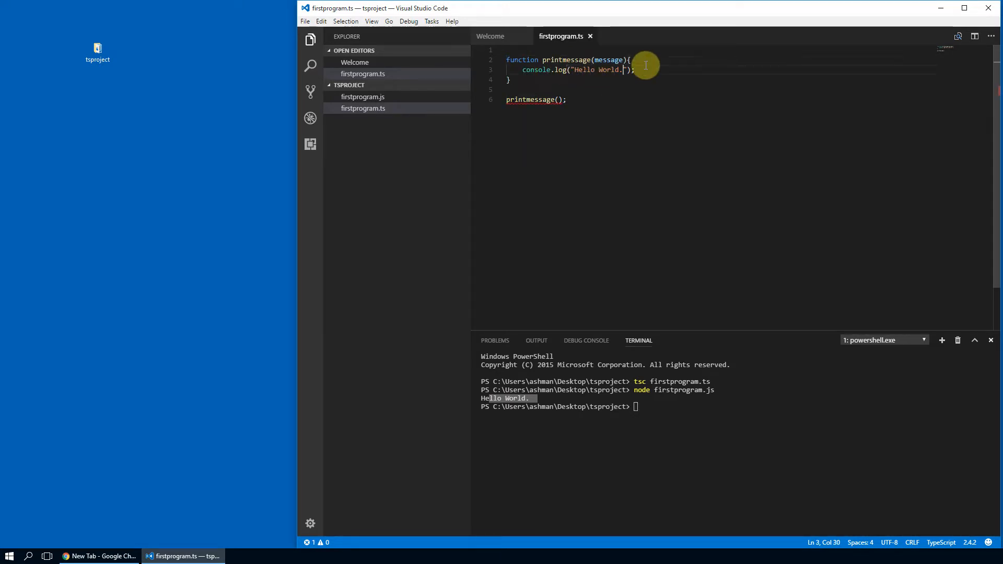
left_click_drag(630, 70, 573, 70)
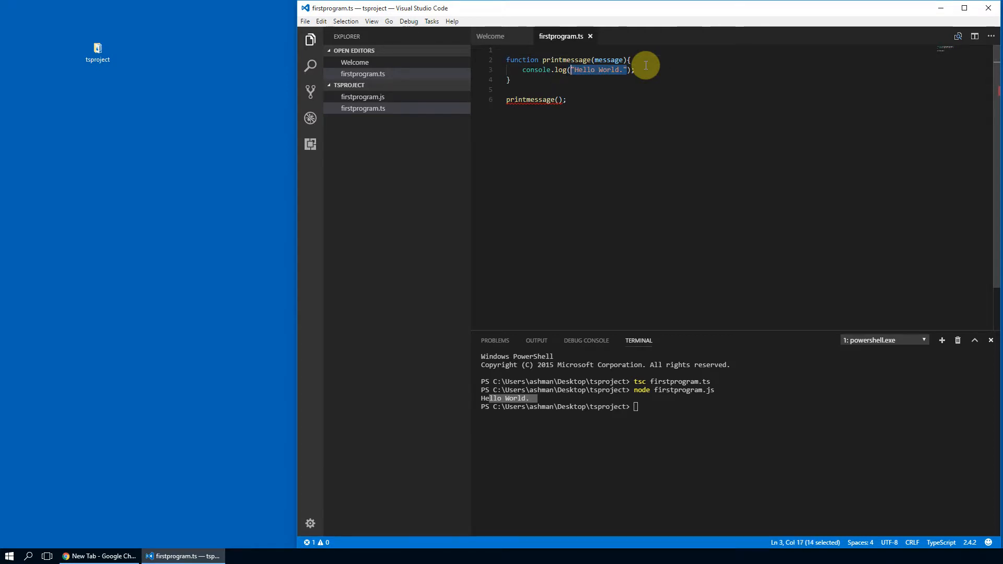
type("messaf")
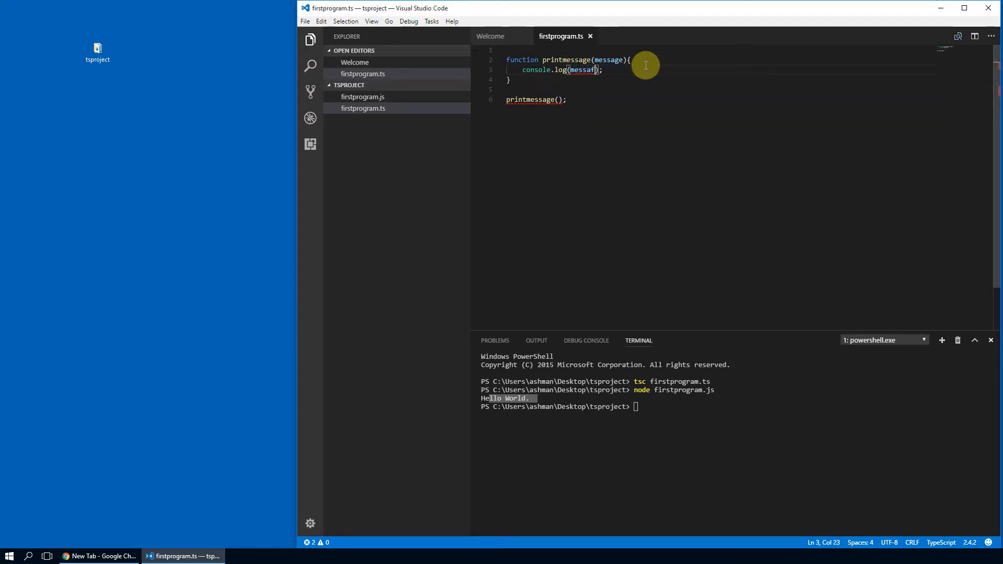
type("ge")
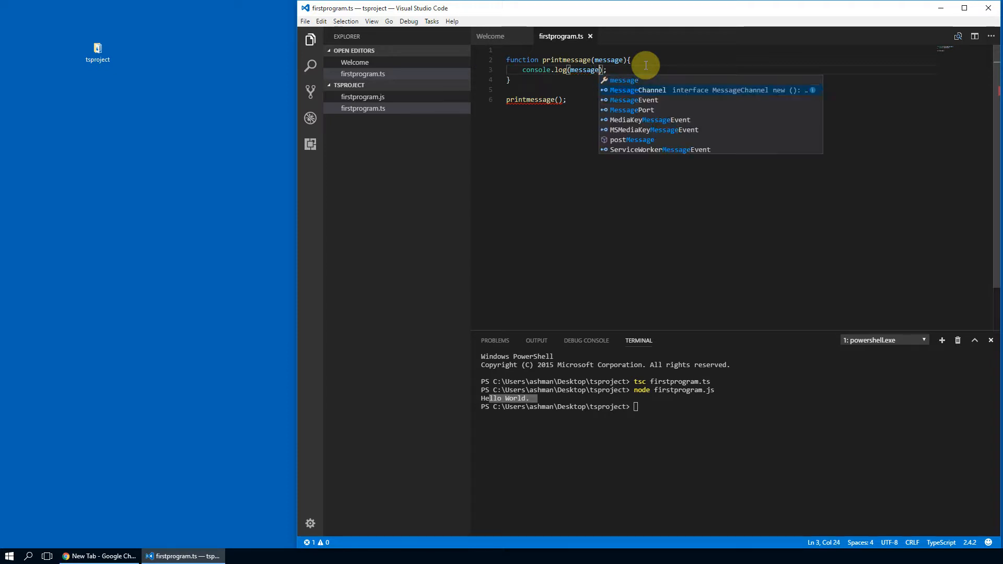
key("Escape")
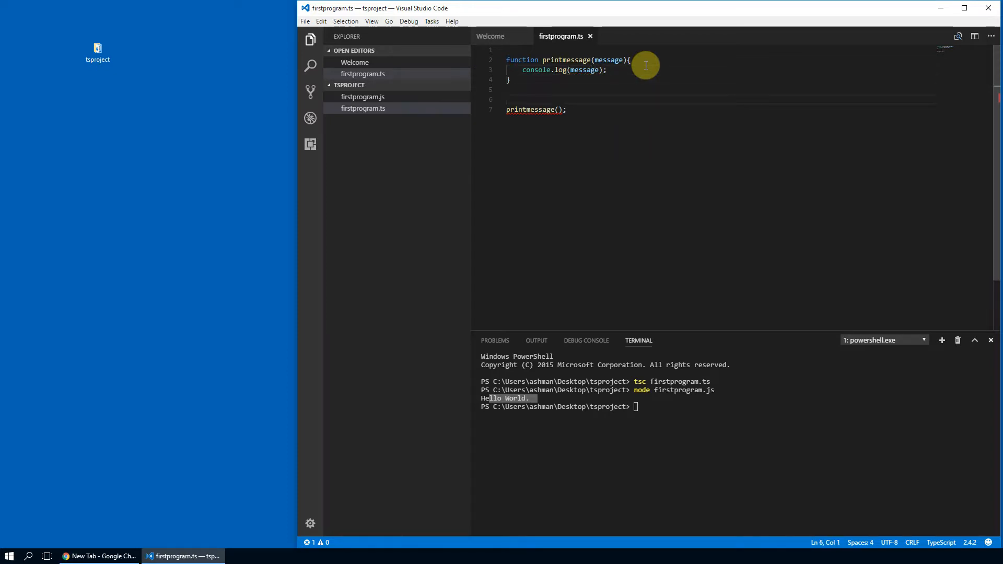
- Declare var msg = "Hello World!"; above the call
type("var msg =")
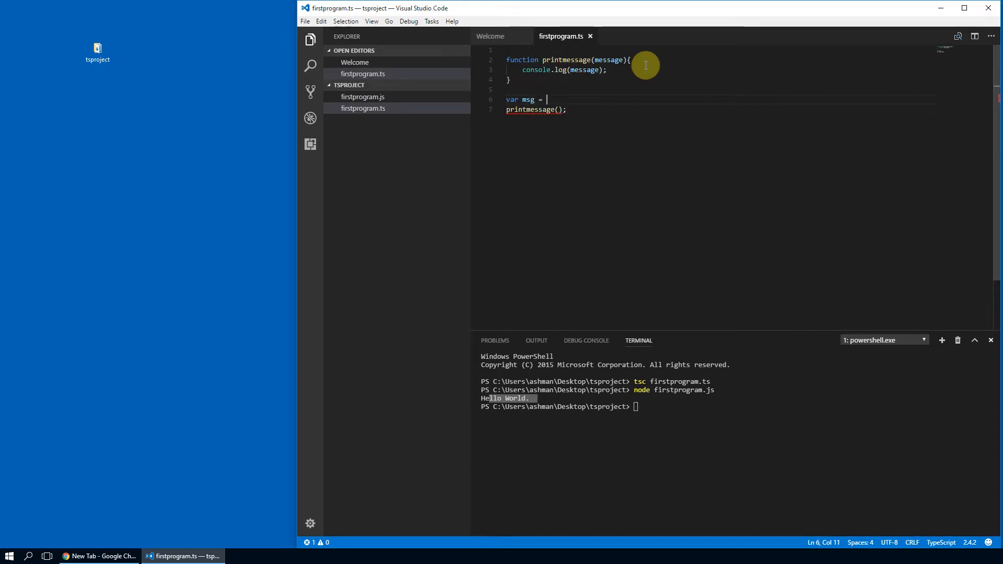
type("\"Hello\"")
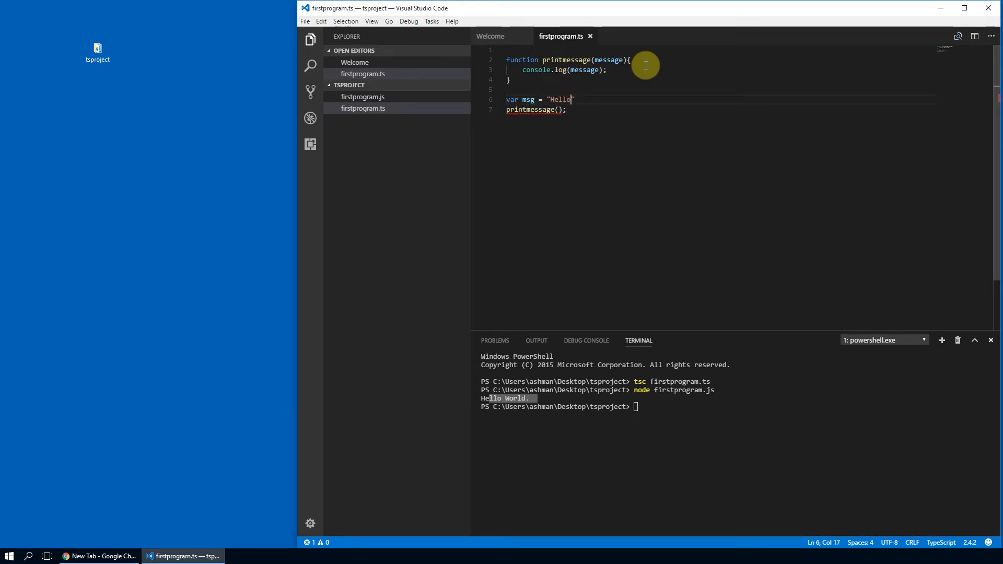
type("World")
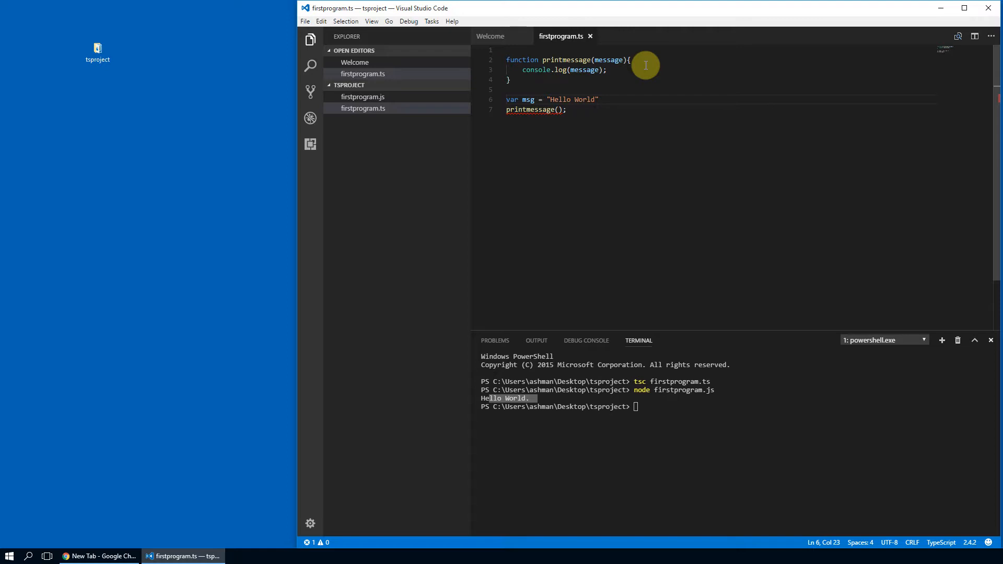
type("!")
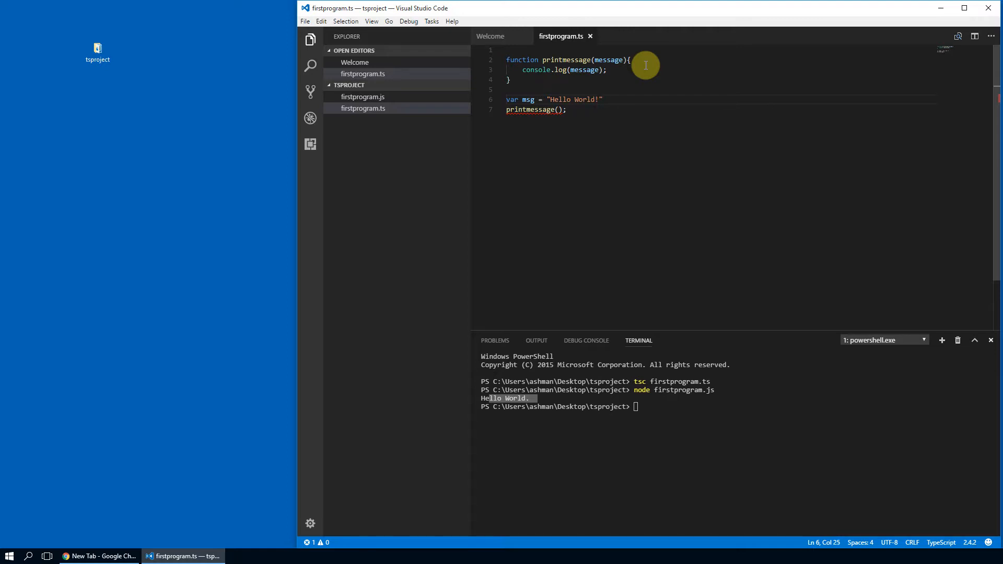
- Pass msg as the argument in printmessage(msg)
left_click(557, 110)
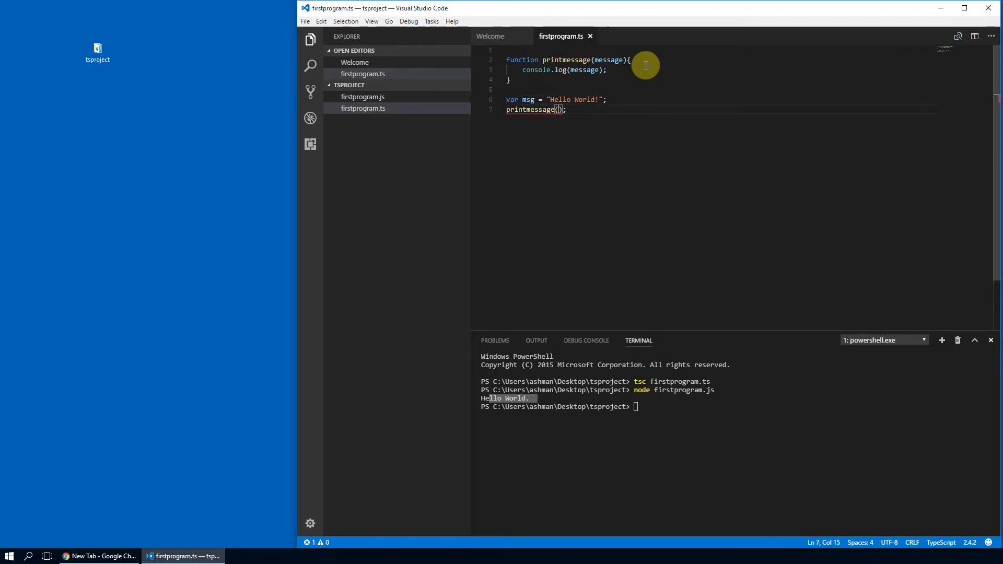
type("msg")
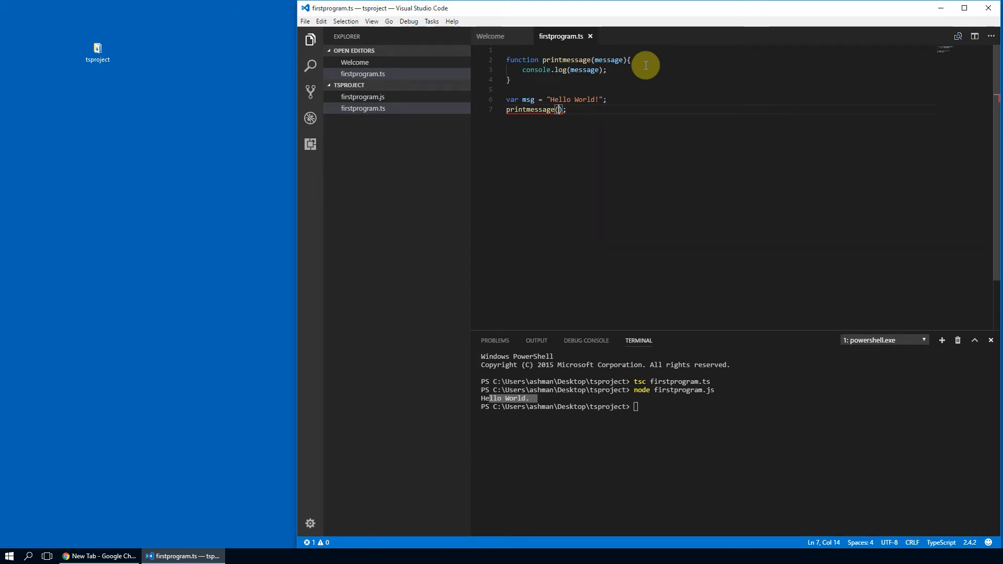
type("msg")
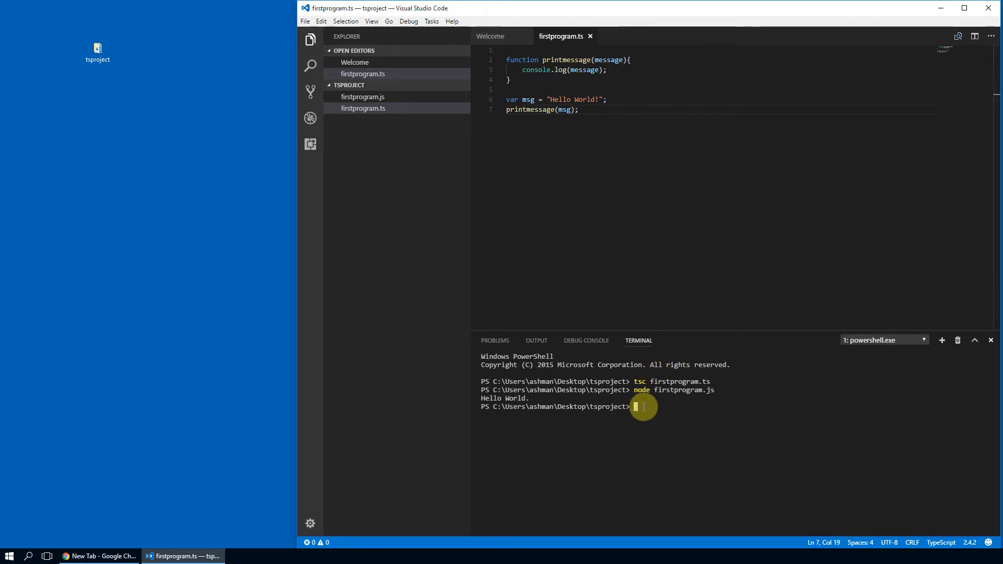
- Recompile the updated firstprogram.ts with tsc in the terminal
type("tsc")
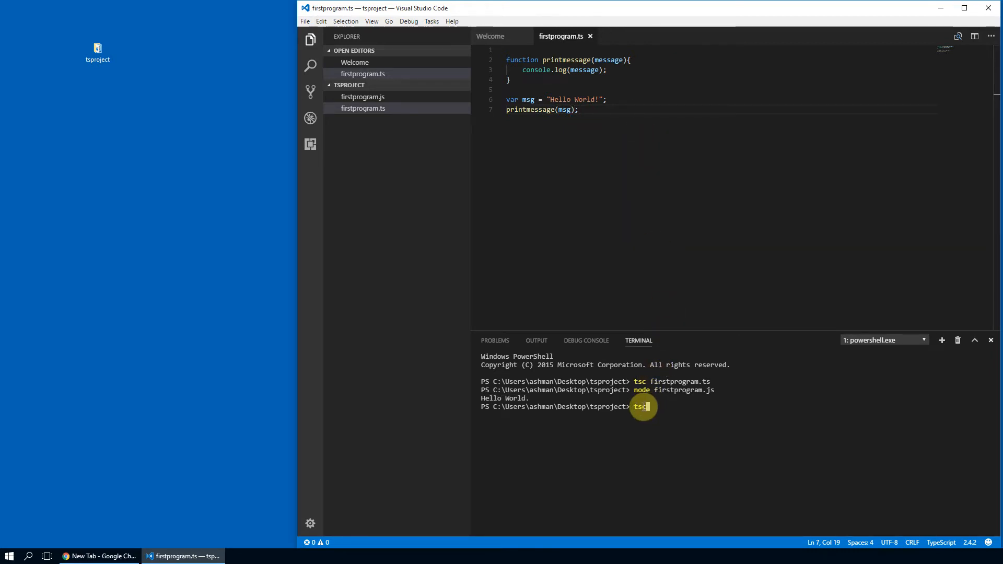
type("node firstprogram.js")
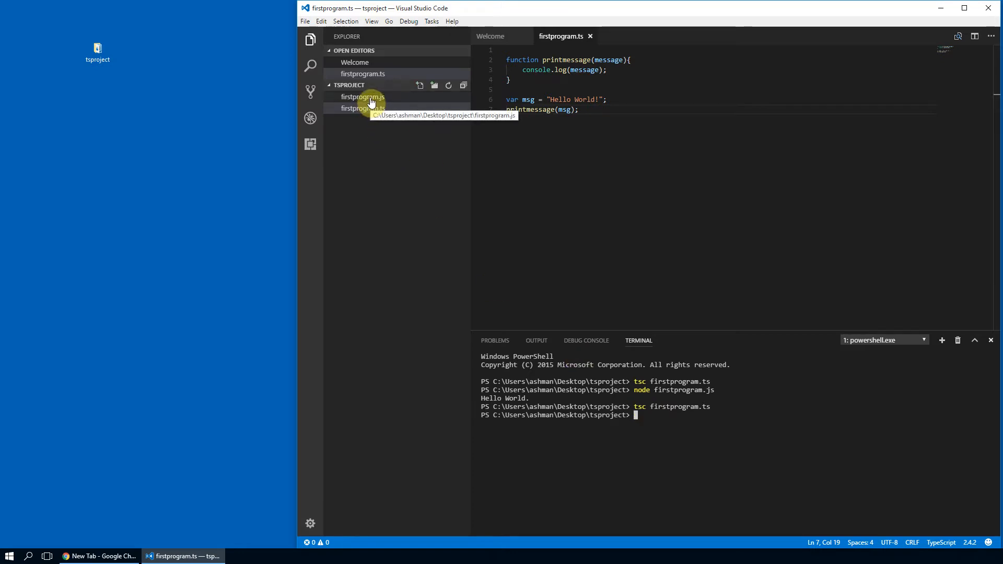
left_click(363, 108)
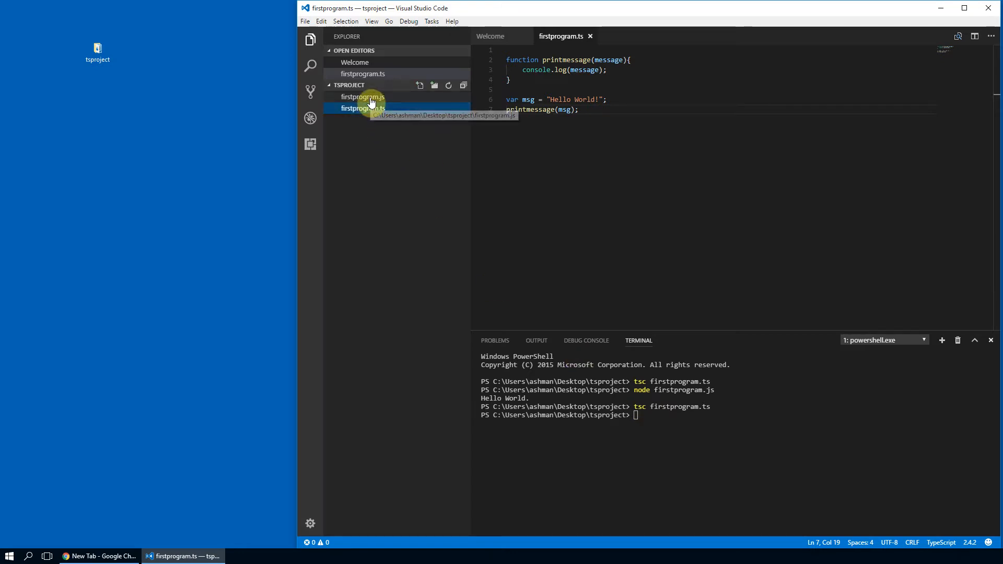
left_click(362, 108)
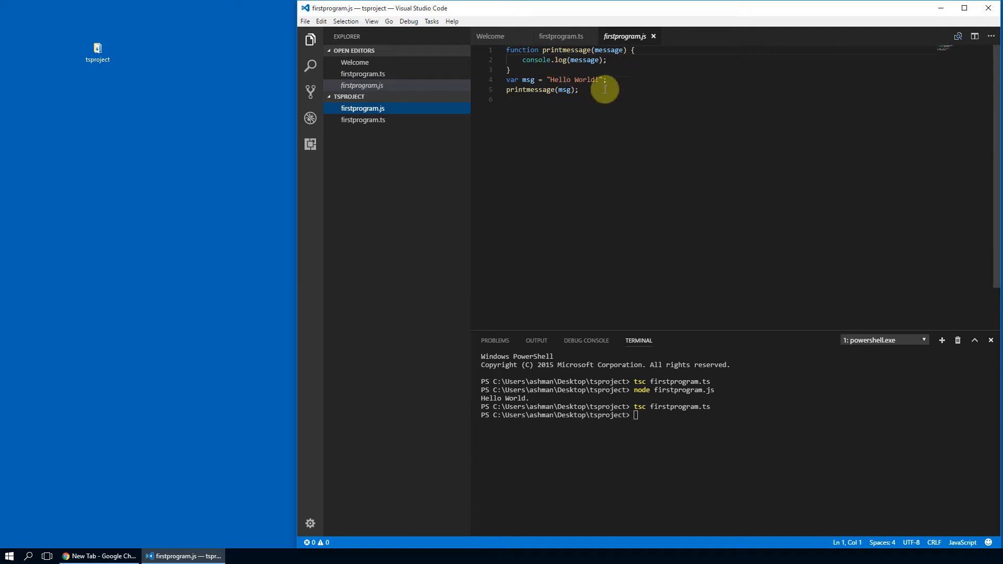
mouse_move(579, 63)
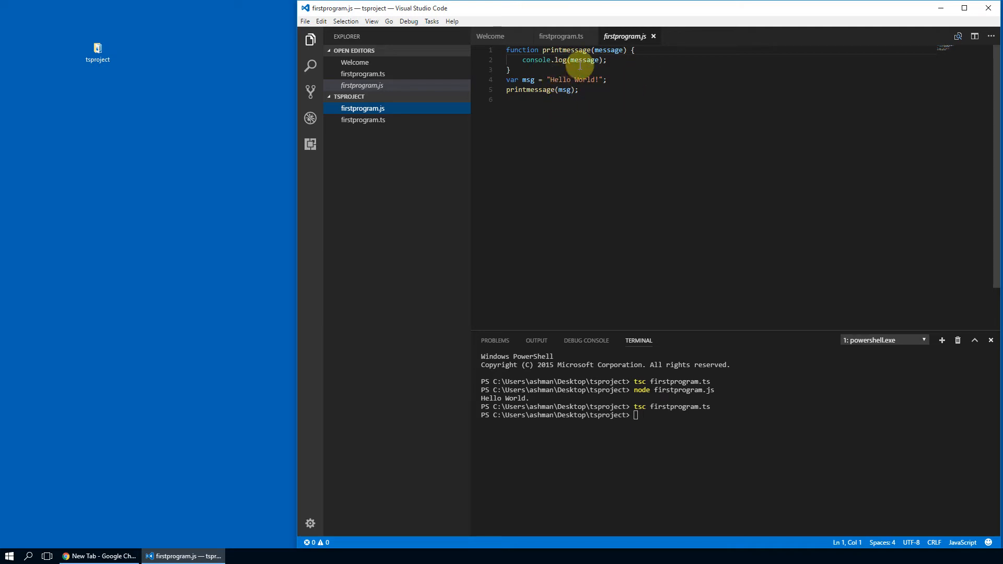
left_click(560, 36)
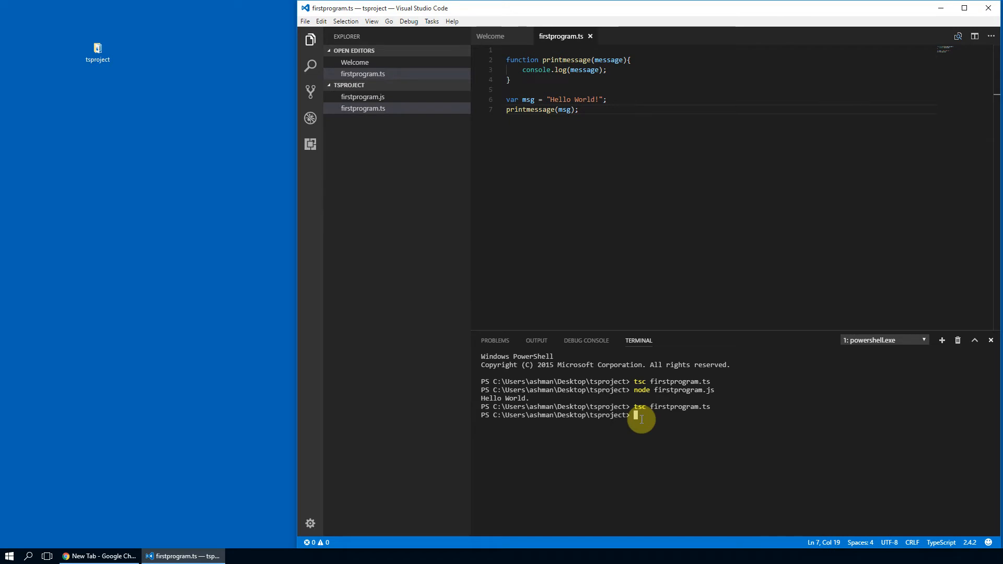
- Run node firstprogram.js so the terminal prints Hello World! from msg
type("node")
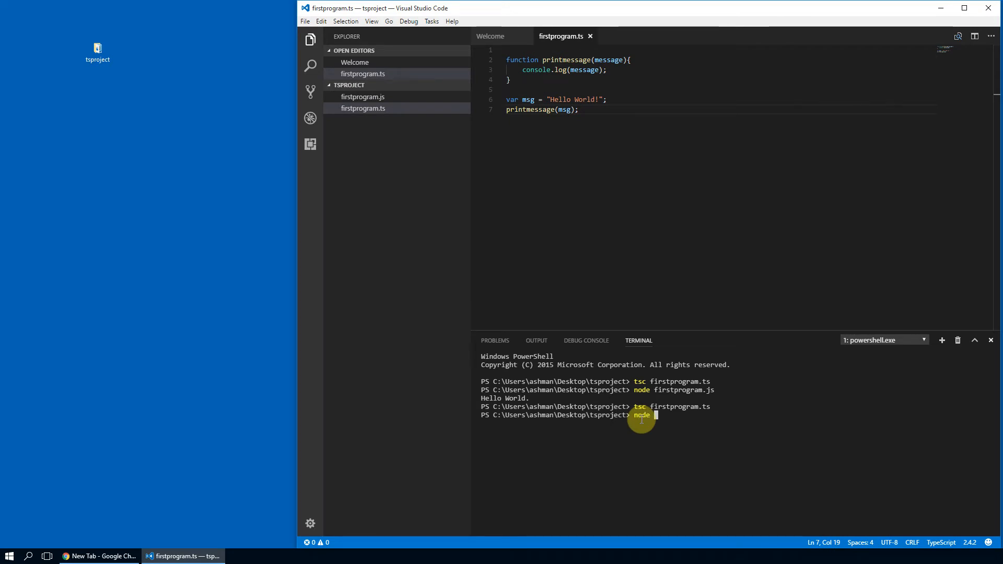
type("firstprogr")
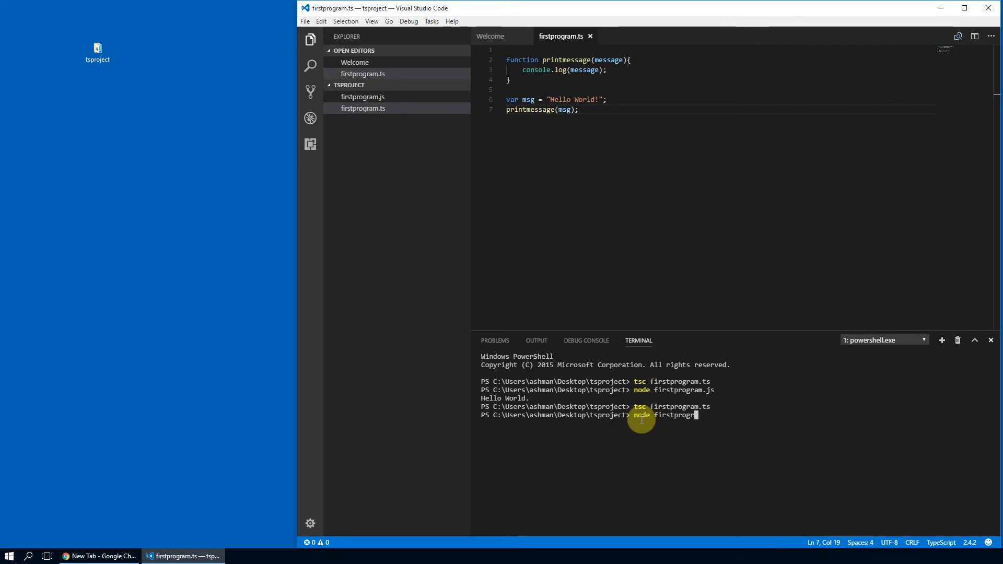
type("am.js")
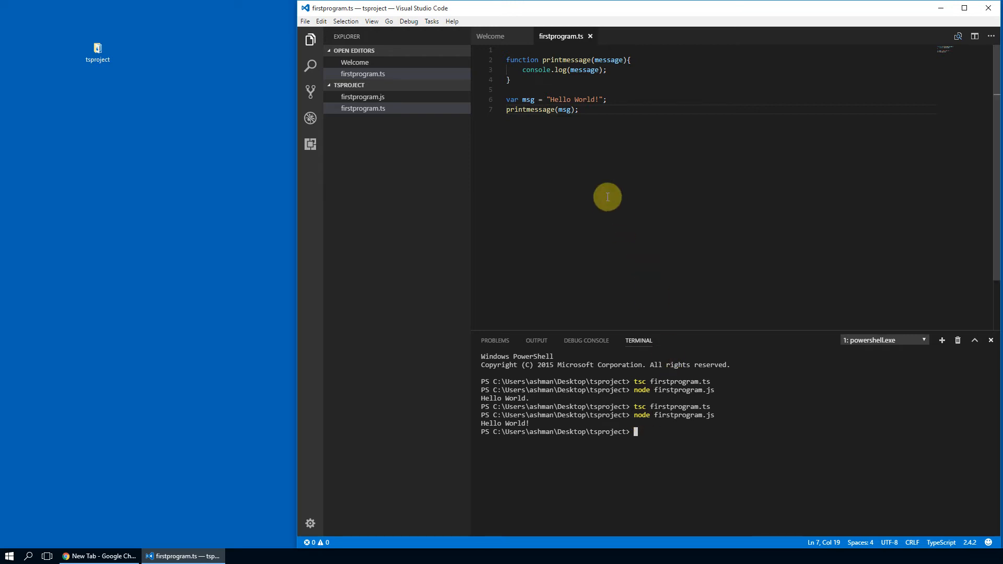
mouse_move(554, 59)
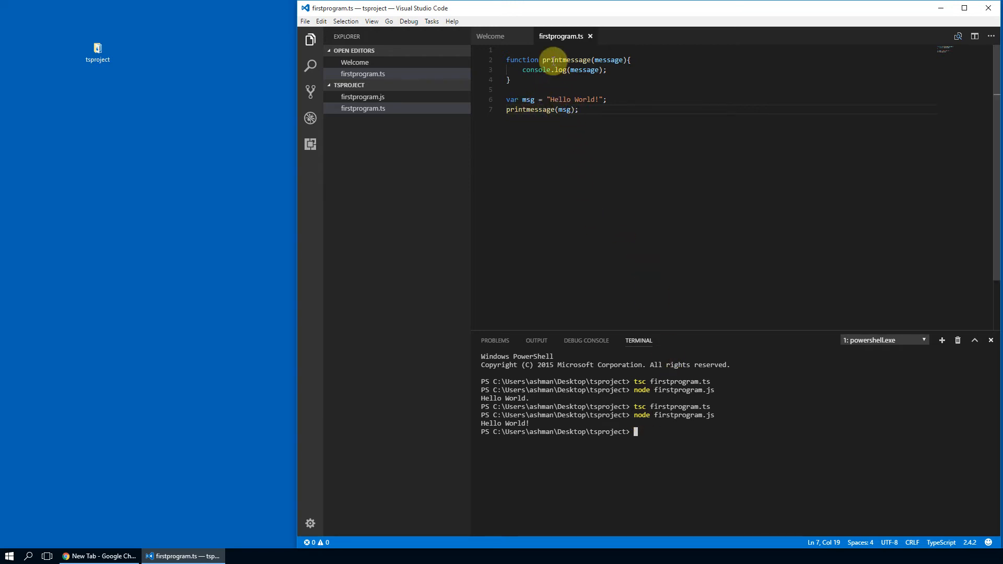